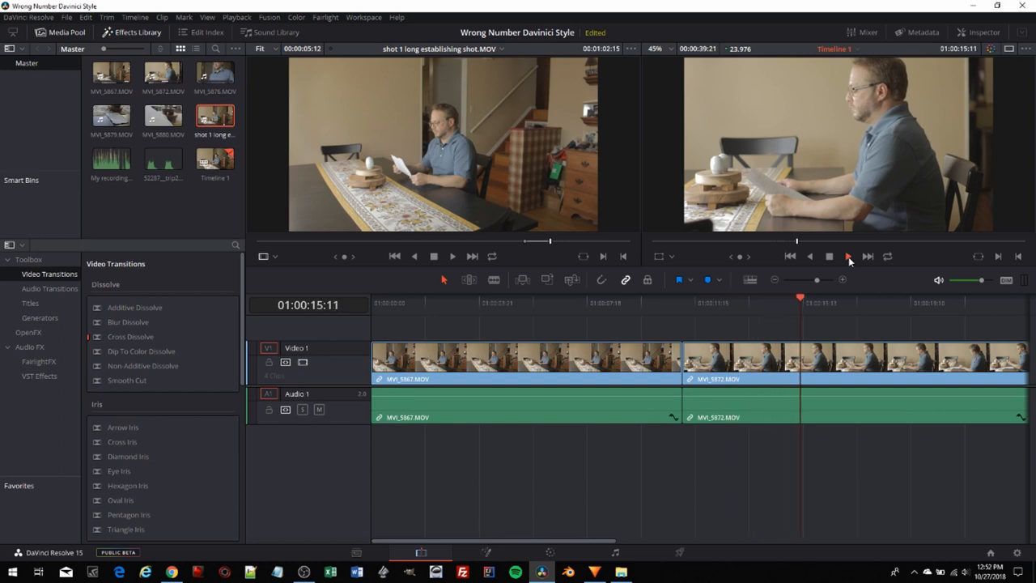
- Play and pause through the opening dinner-table shot to find where it should start
left_click(848, 256)
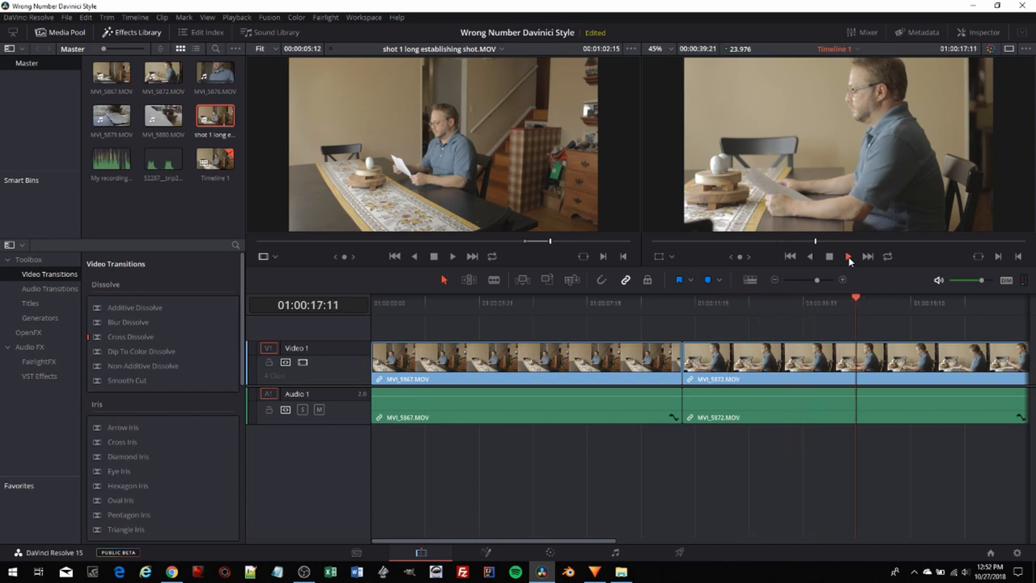
left_click(848, 255)
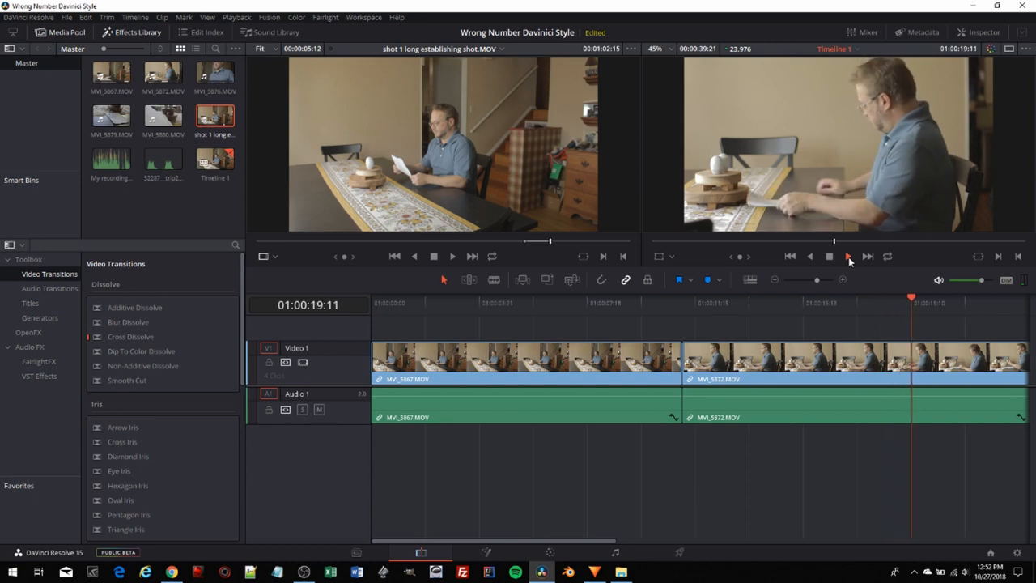
left_click(848, 256)
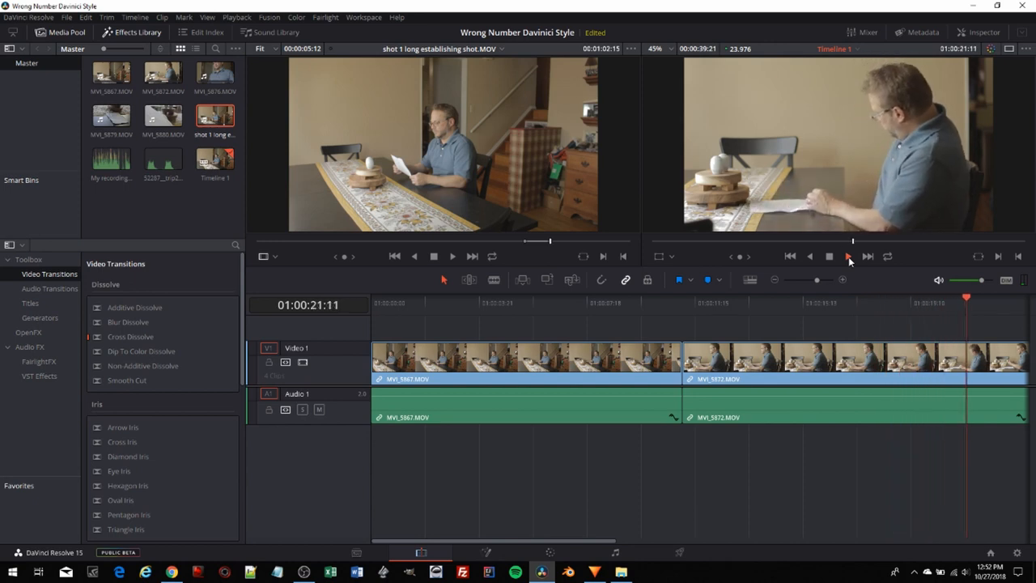
left_click(829, 256)
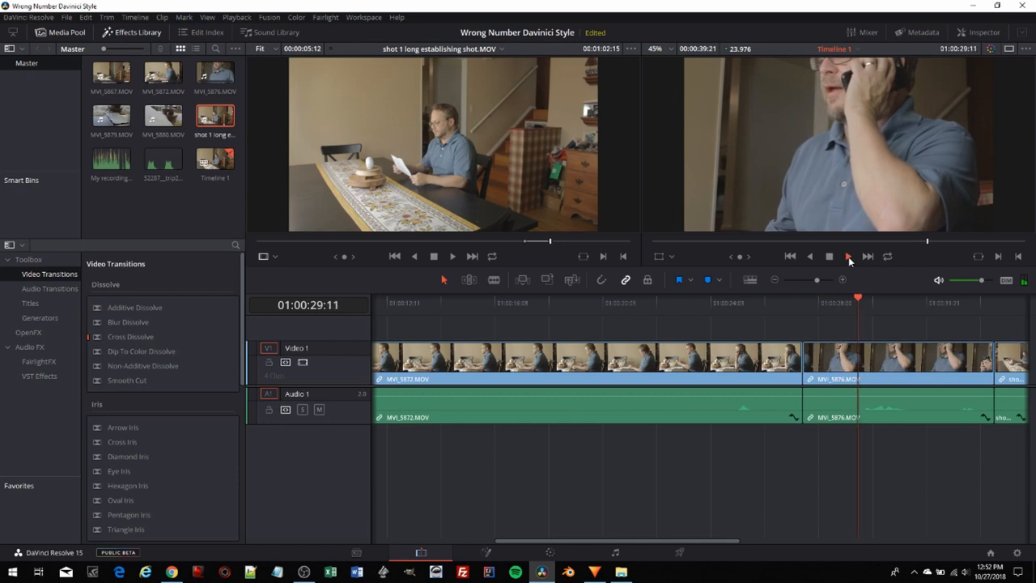
left_click(849, 256)
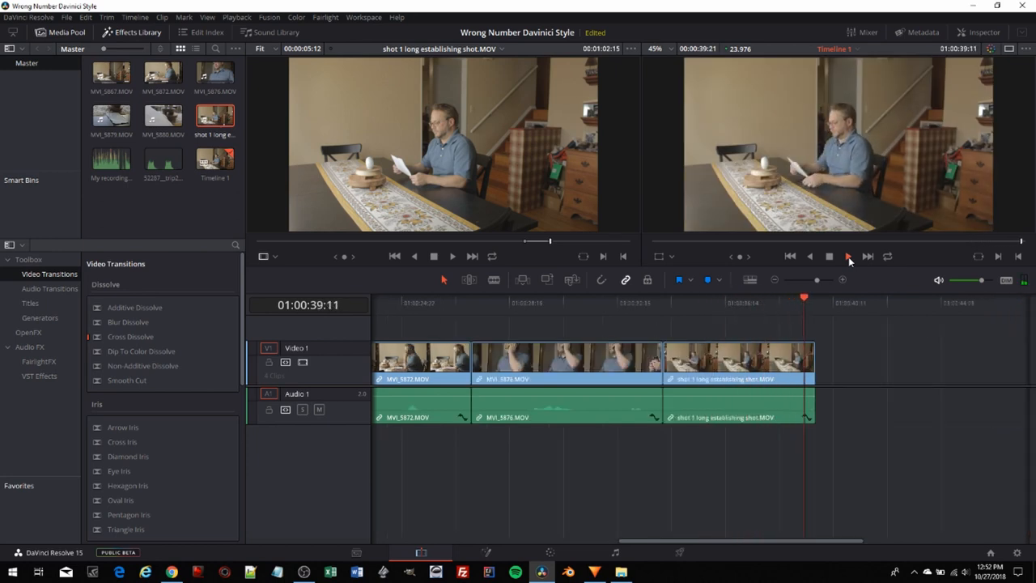
left_click(848, 256)
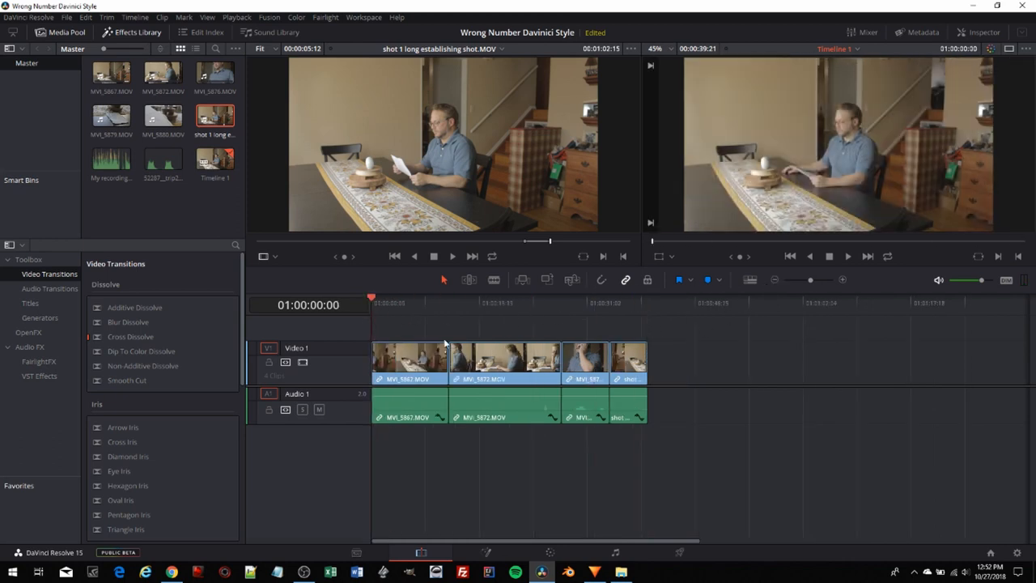
mouse_move(510, 429)
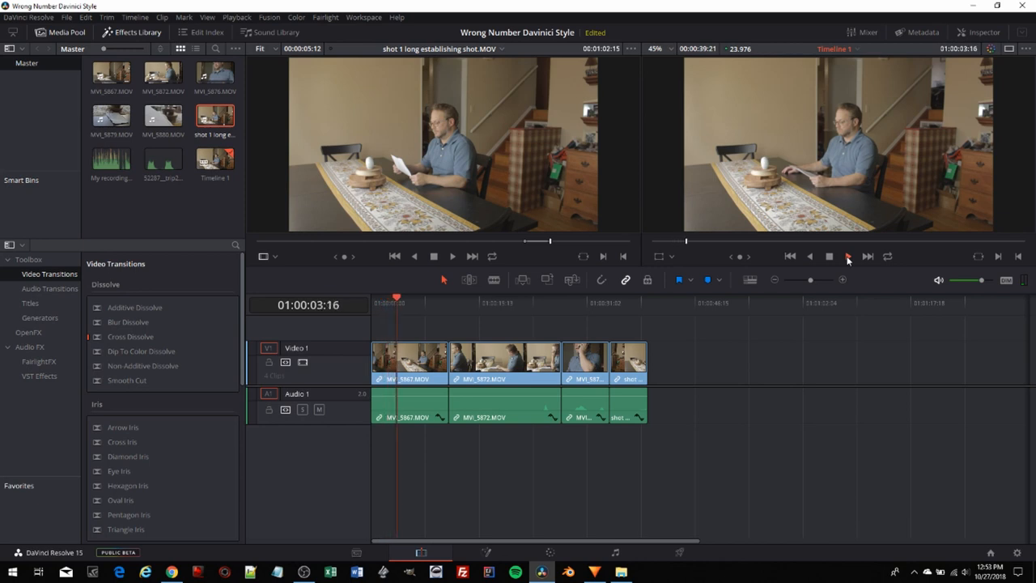
left_click(848, 256)
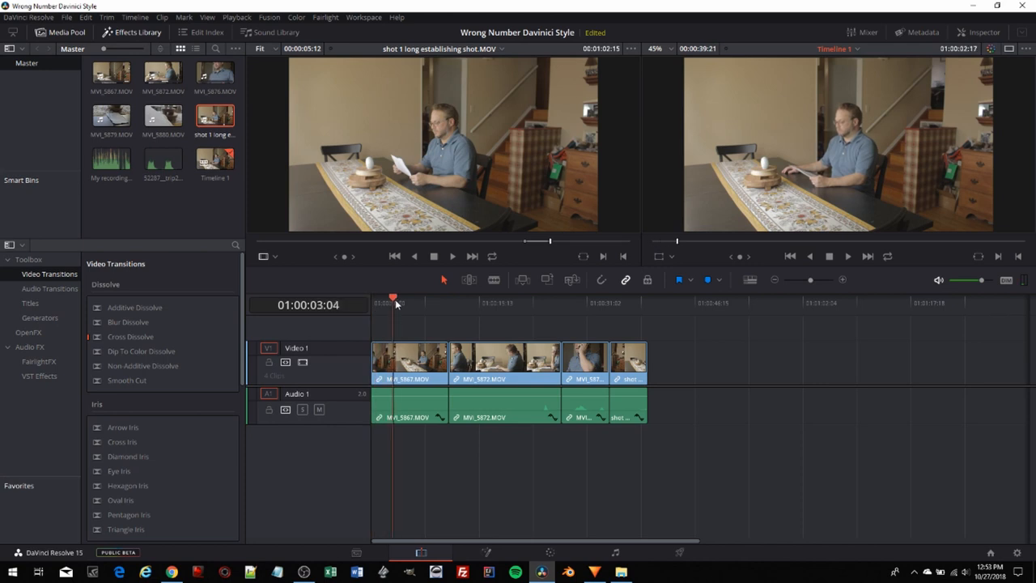
- Trim the head of the first Video 1 clip and review the new start on playback
left_click(418, 303)
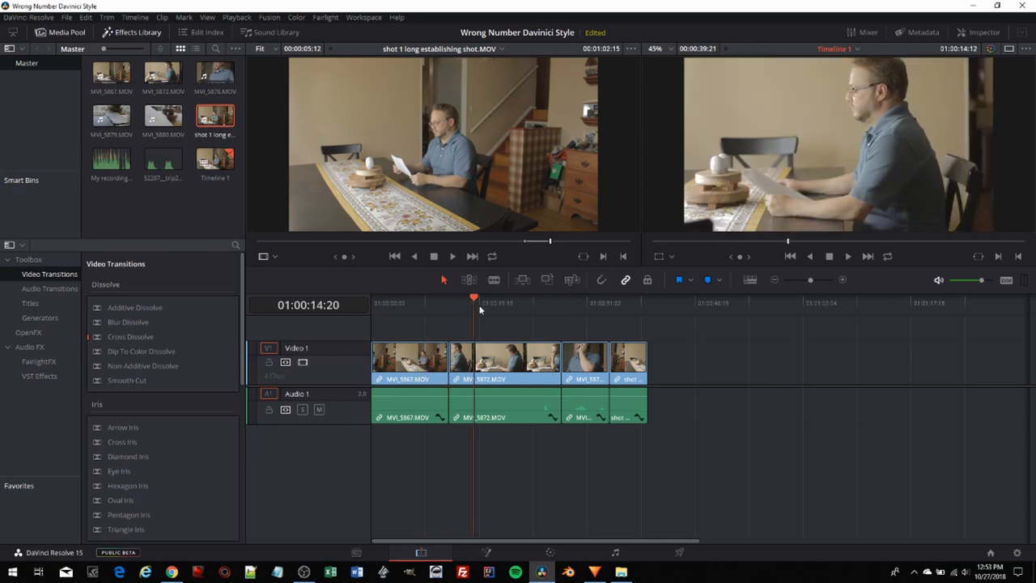
left_click(384, 303)
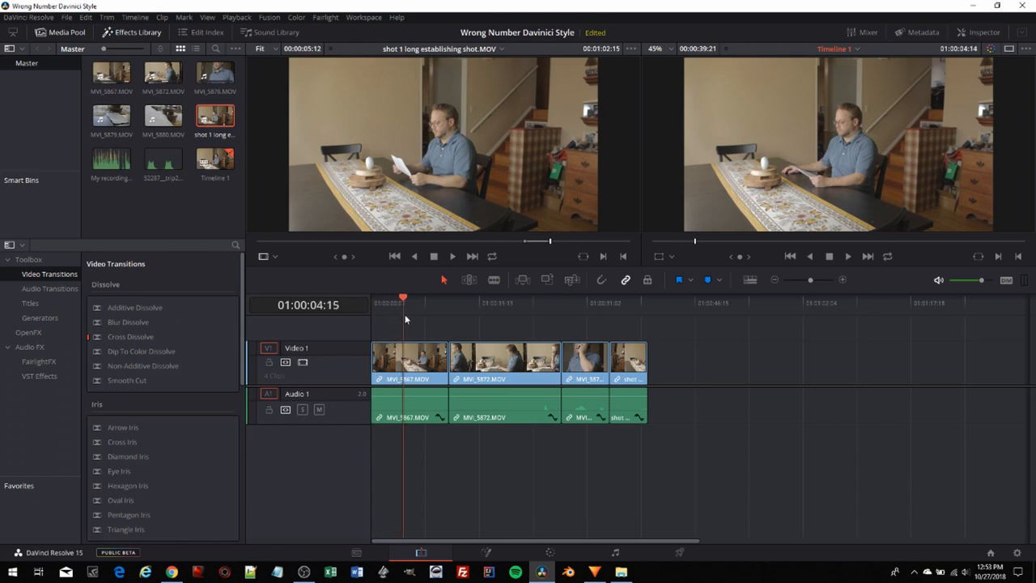
left_click(435, 303)
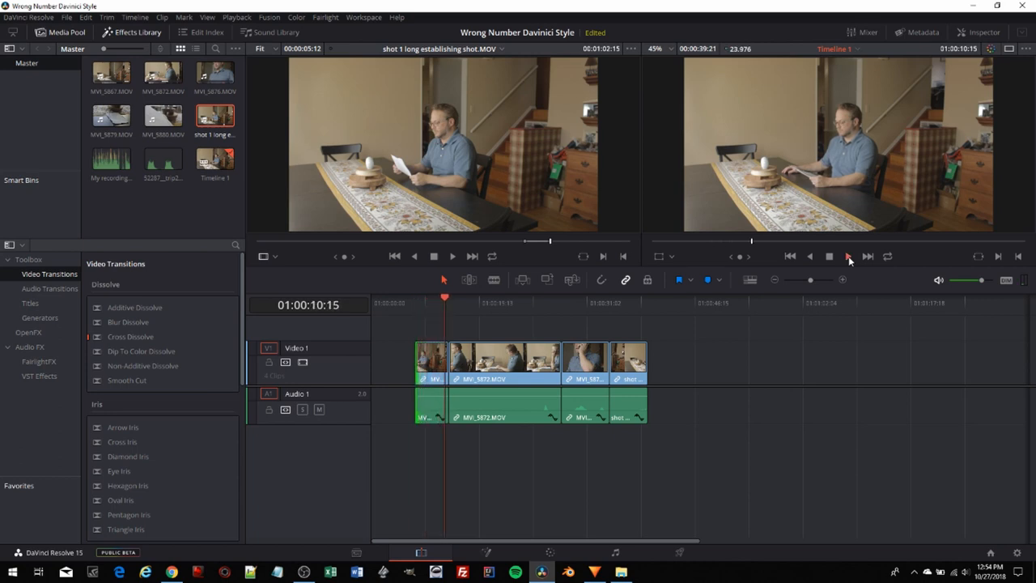
left_click(848, 256)
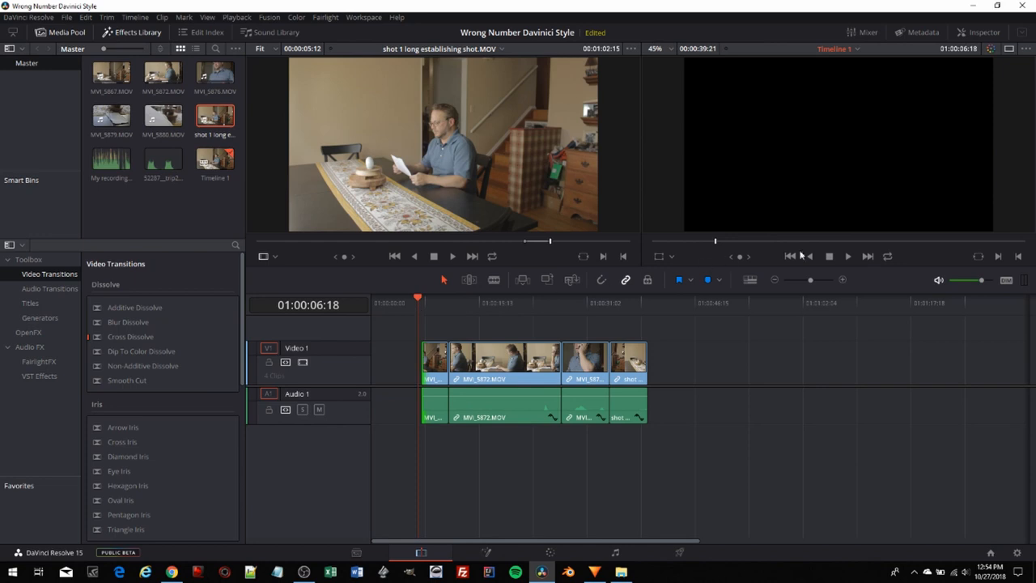
left_click(847, 255)
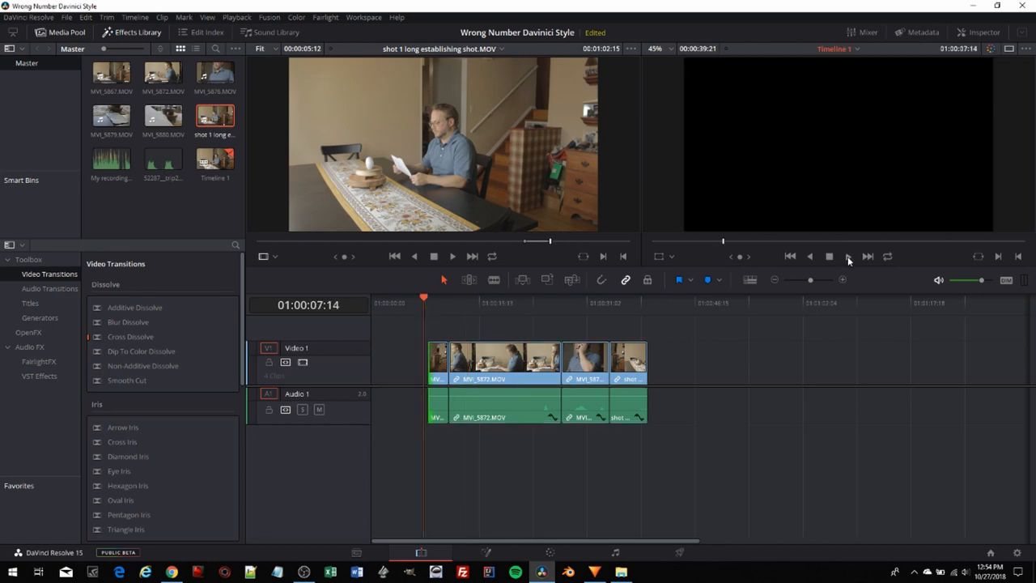
left_click(848, 255)
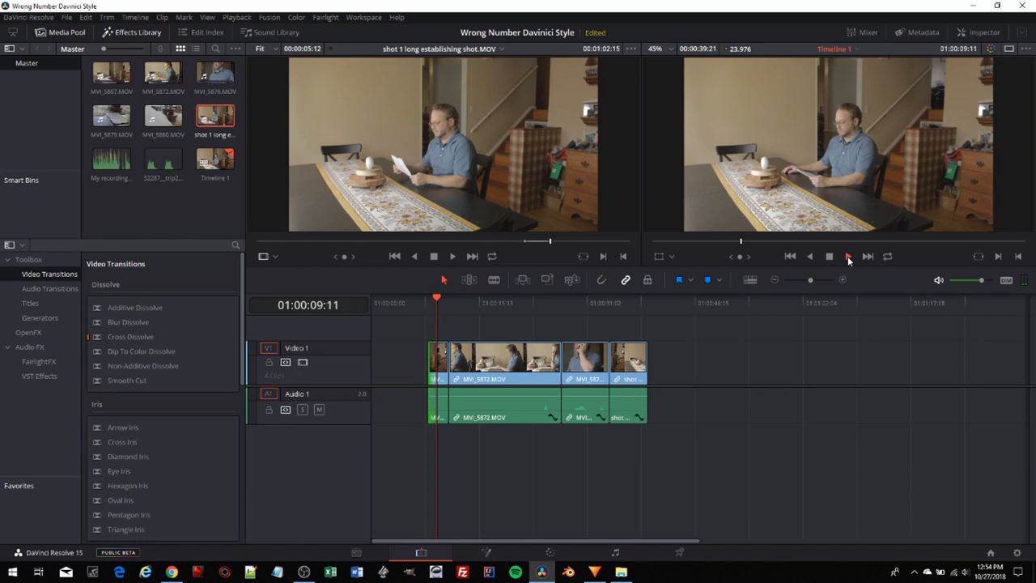
left_click(848, 256)
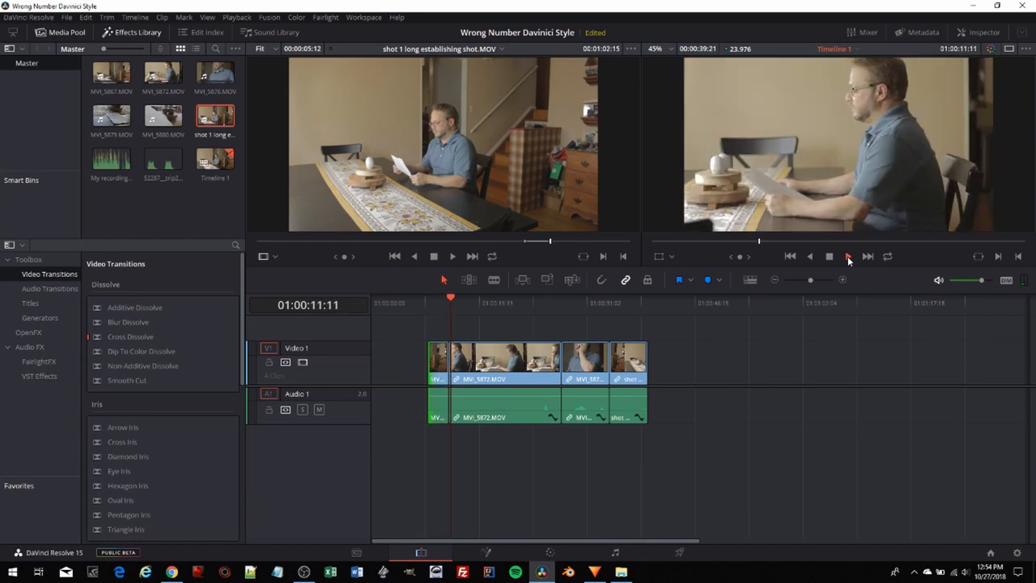
left_click(848, 256)
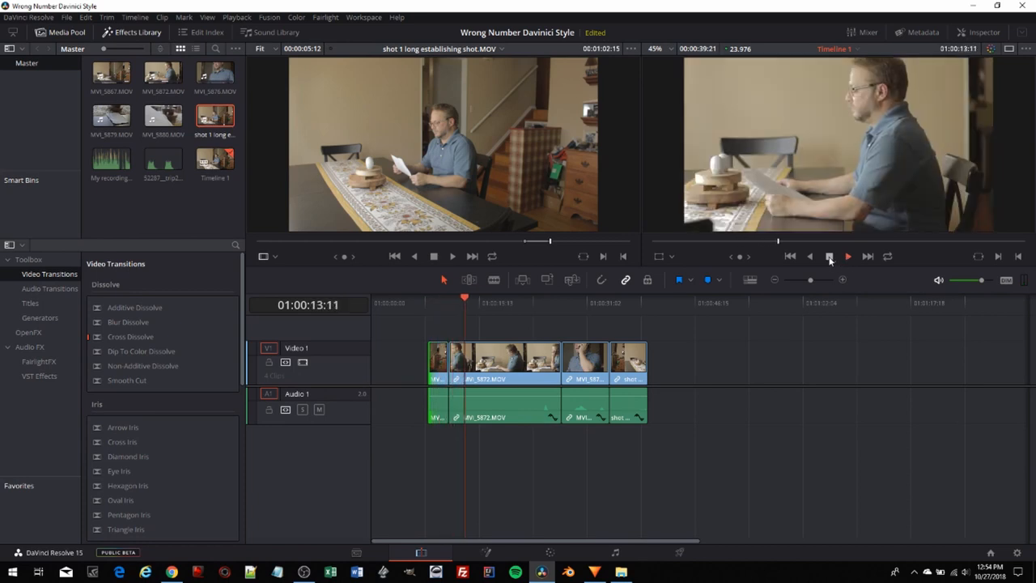
left_click(829, 256)
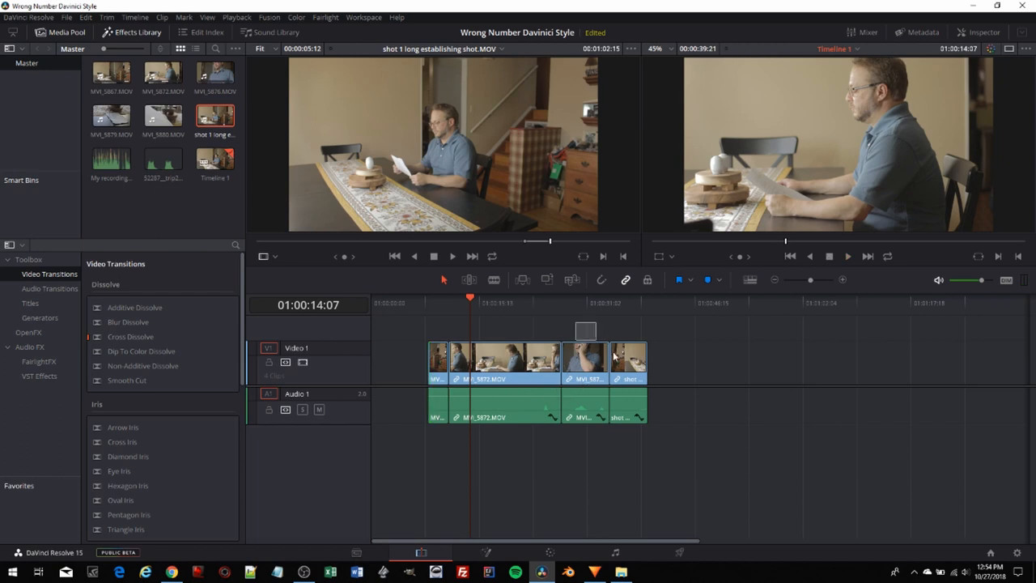
- Drag the last clips to the right along Video 1/Audio 1, leaving a wide gap
left_click_drag(585, 360, 866, 359)
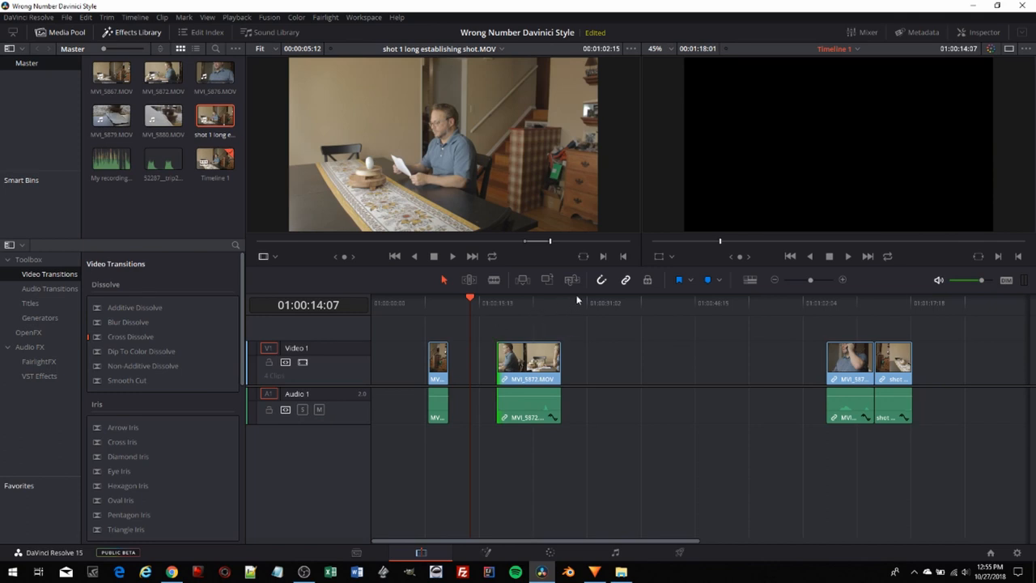
- Trim the opening dinner-table clips on Video 1 and check them on playback
left_click(528, 363)
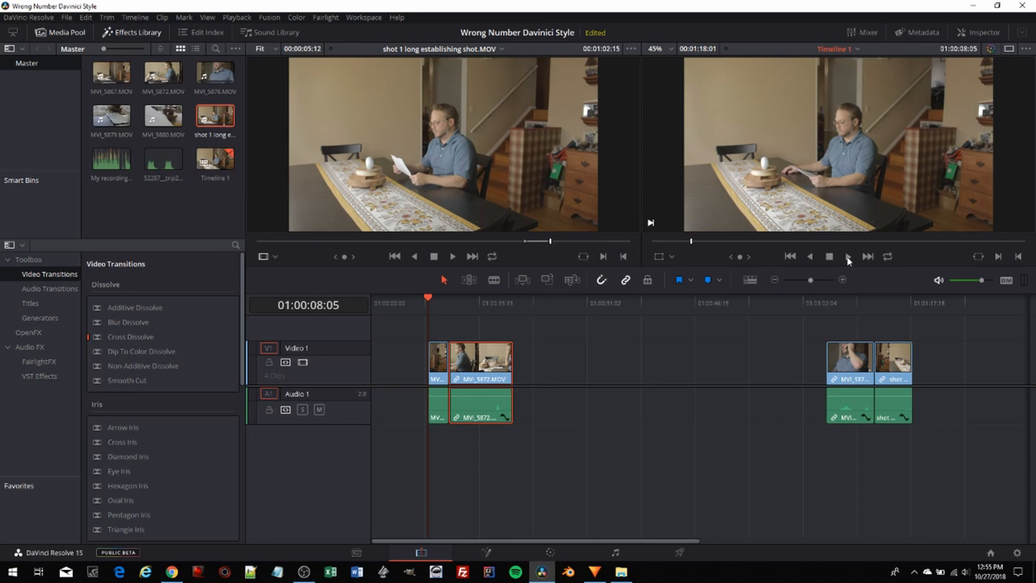
left_click(848, 256)
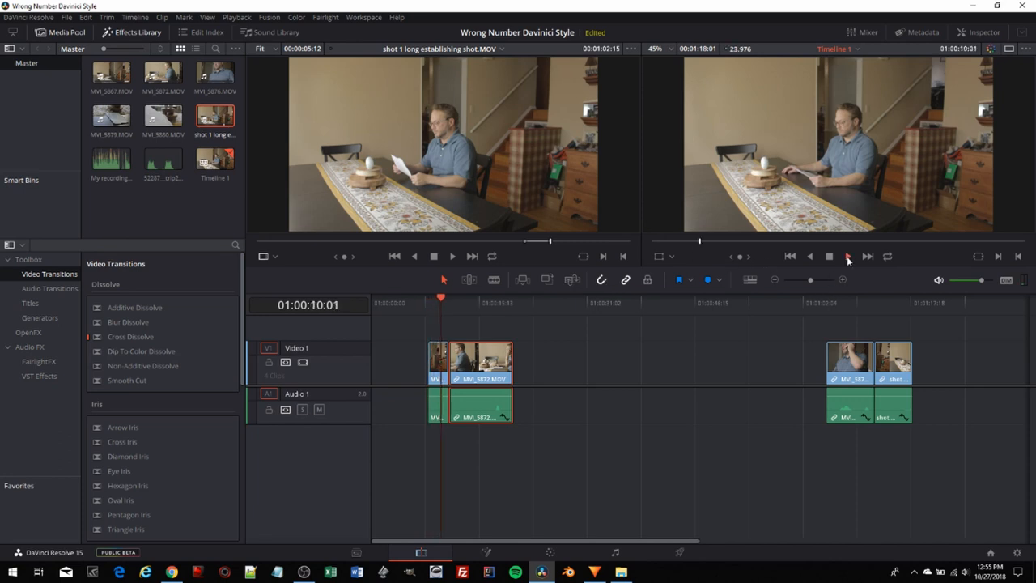
left_click(848, 255)
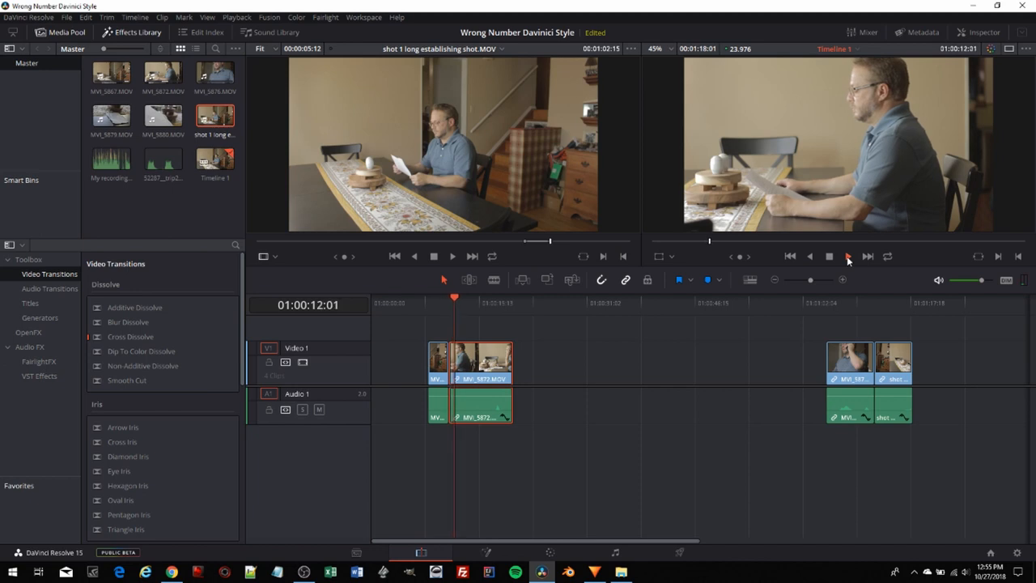
left_click(829, 256)
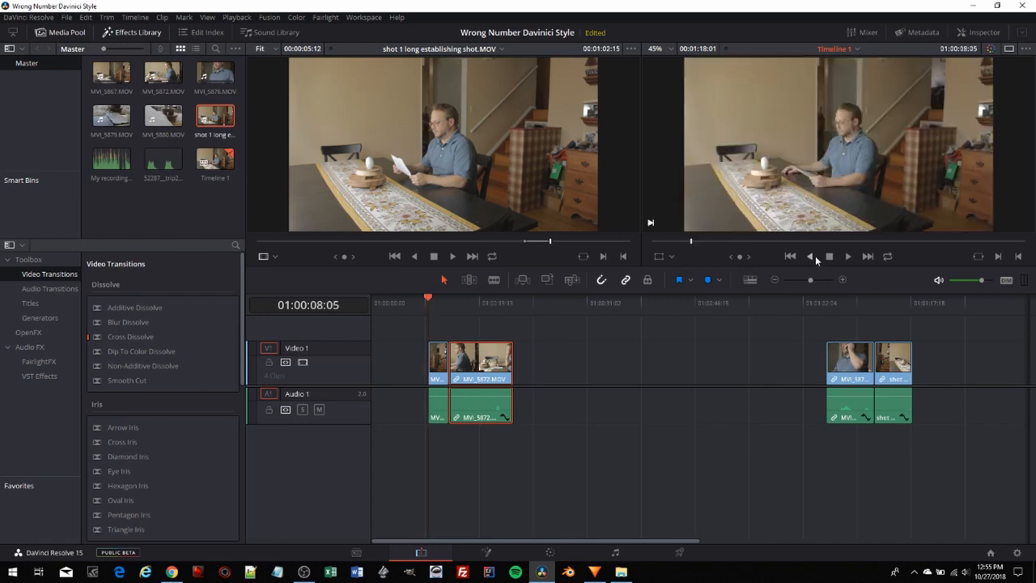
left_click(846, 256)
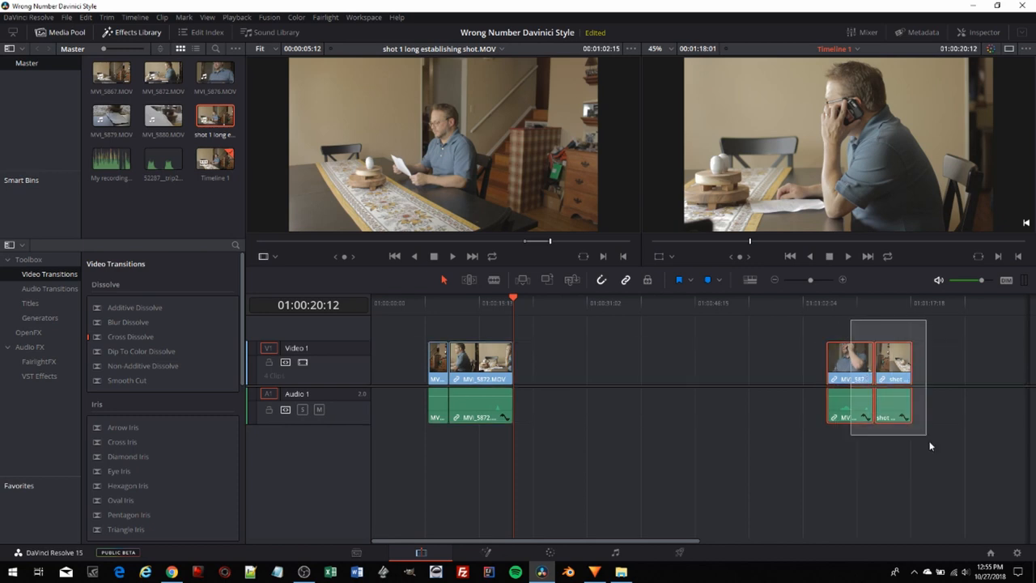
- Ripple delete the gap so the clips sit together from the timeline start, then review
left_click_drag(886, 380, 567, 372)
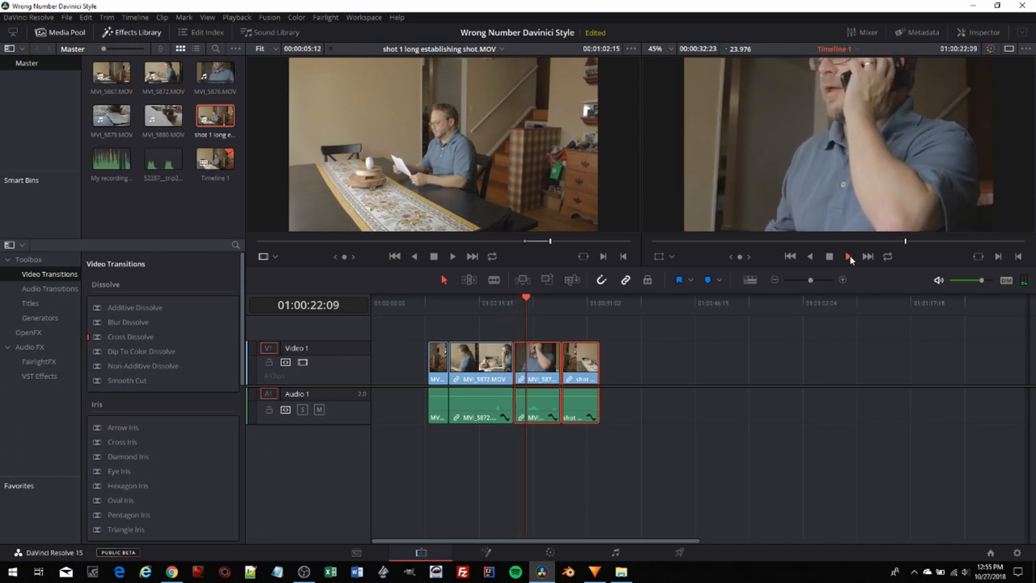
left_click(850, 256)
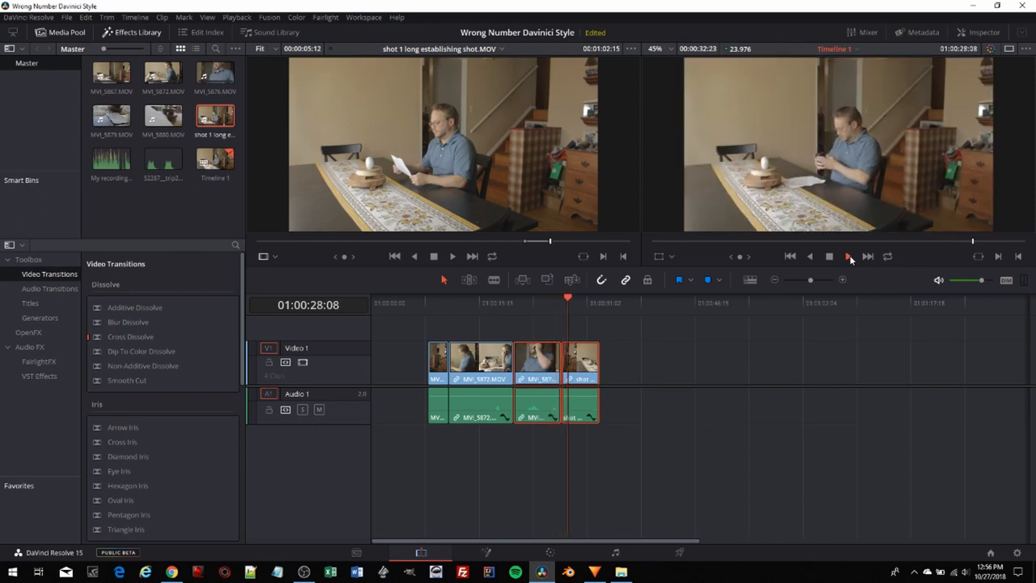
left_click(848, 256)
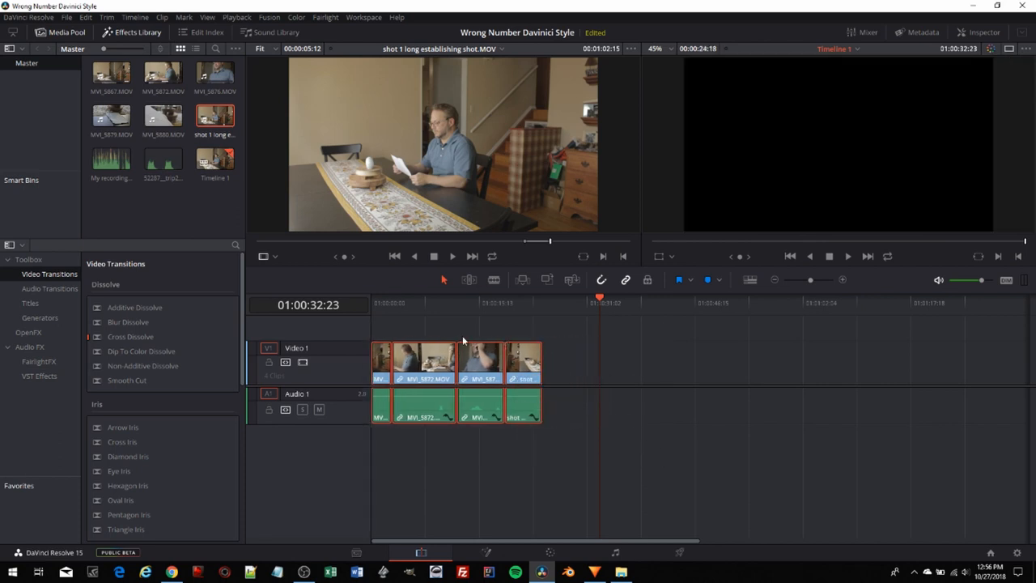
mouse_move(421, 325)
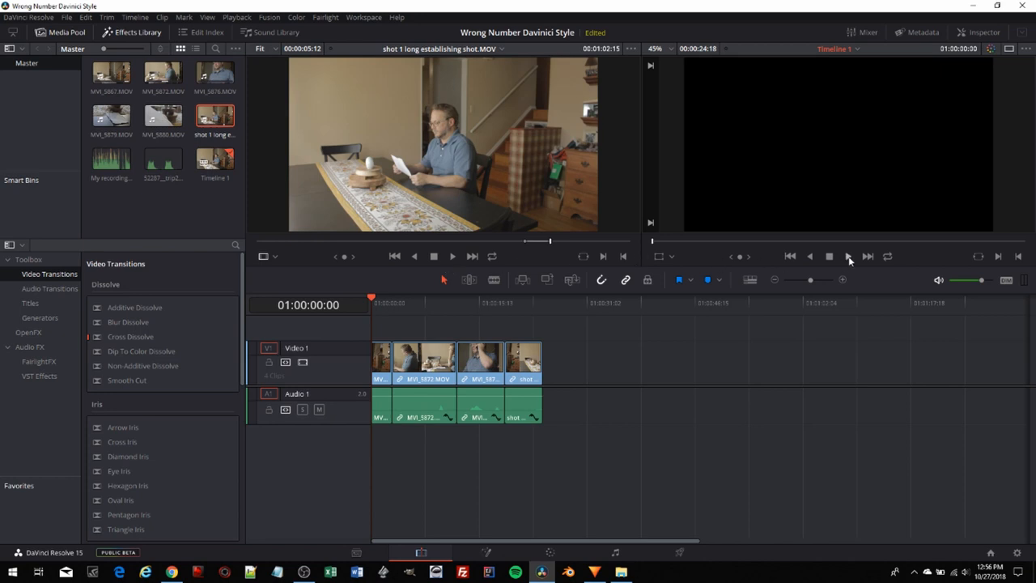
left_click(829, 255)
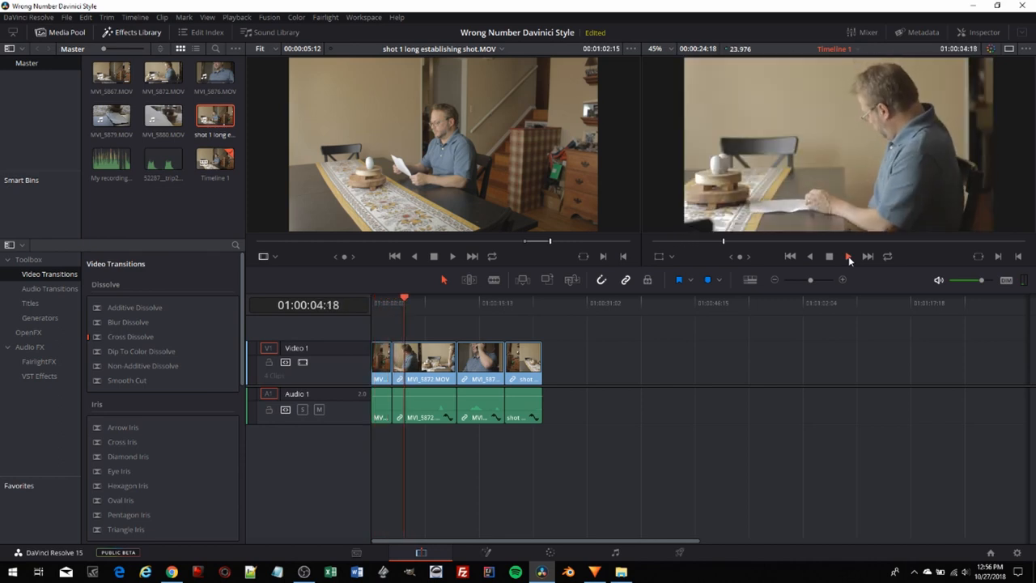
left_click(848, 255)
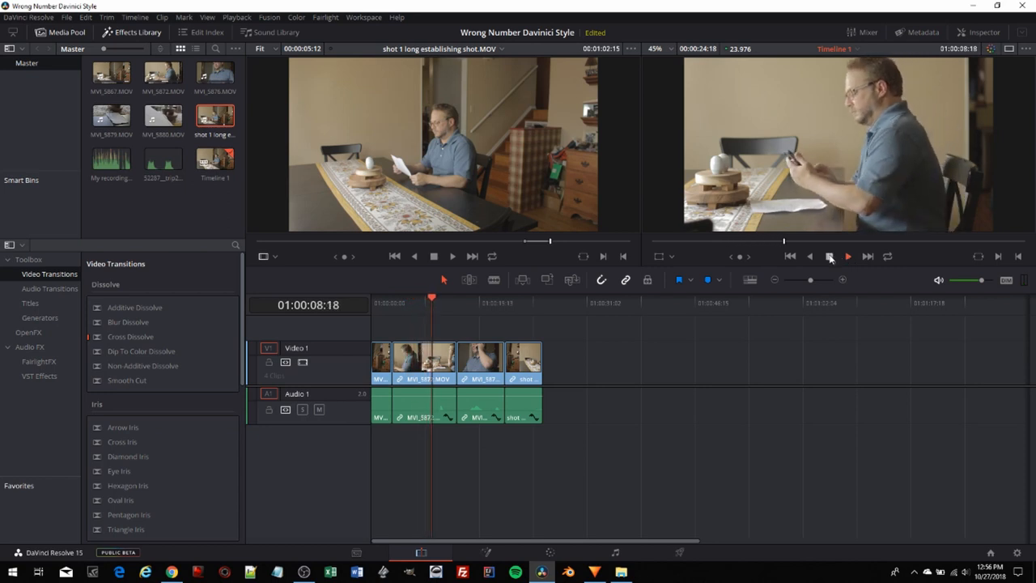
left_click(848, 256)
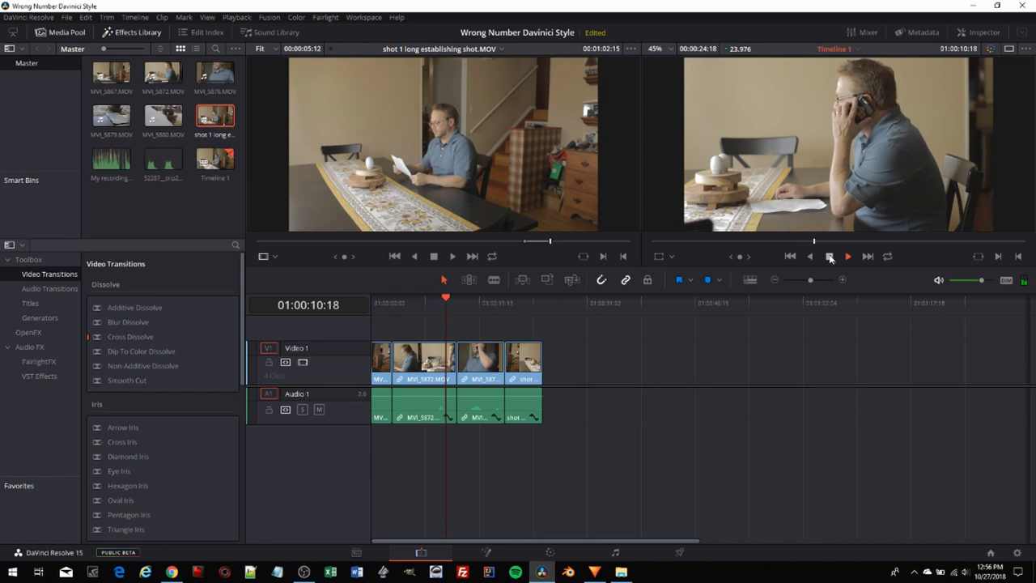
left_click(848, 256)
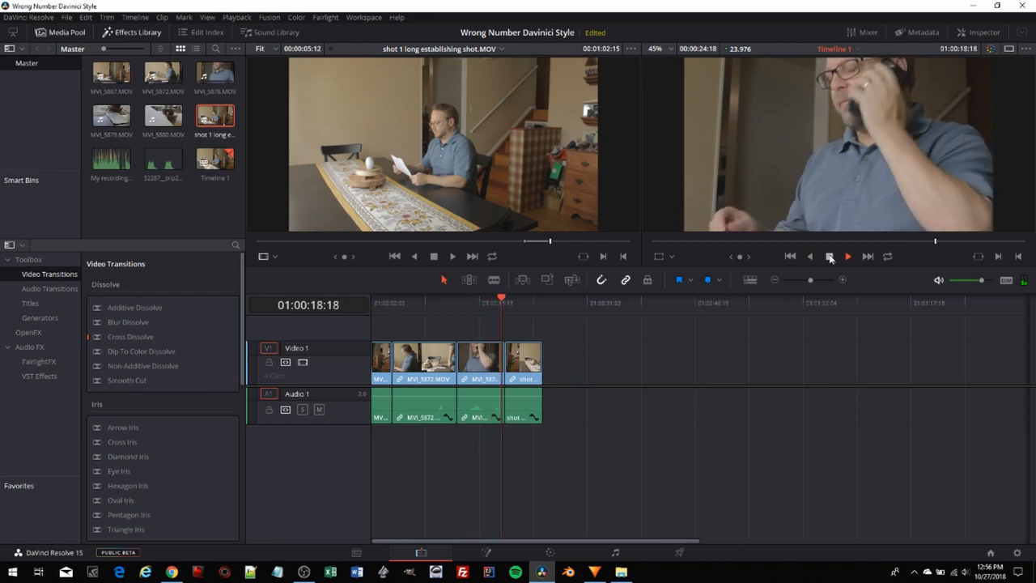
left_click(848, 256)
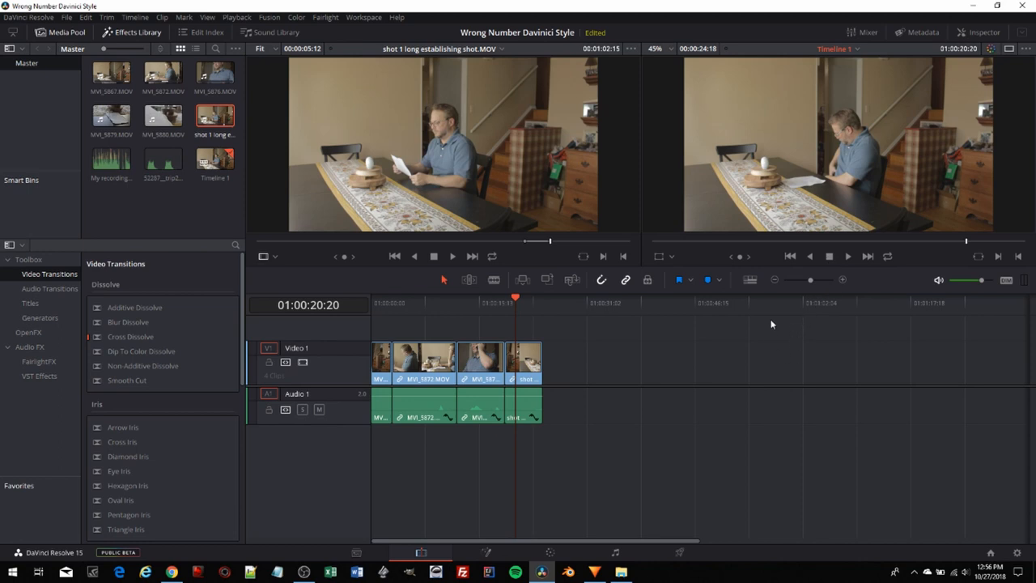
mouse_move(780, 322)
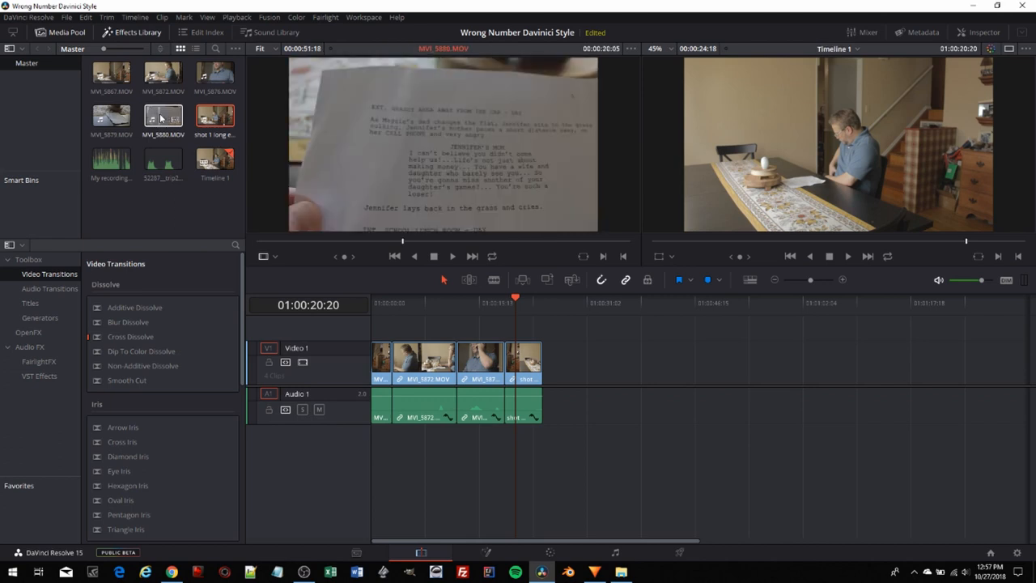
- Load MVI_5879.MOV and place the script-page close-up at the start of Video 1
left_click(111, 117)
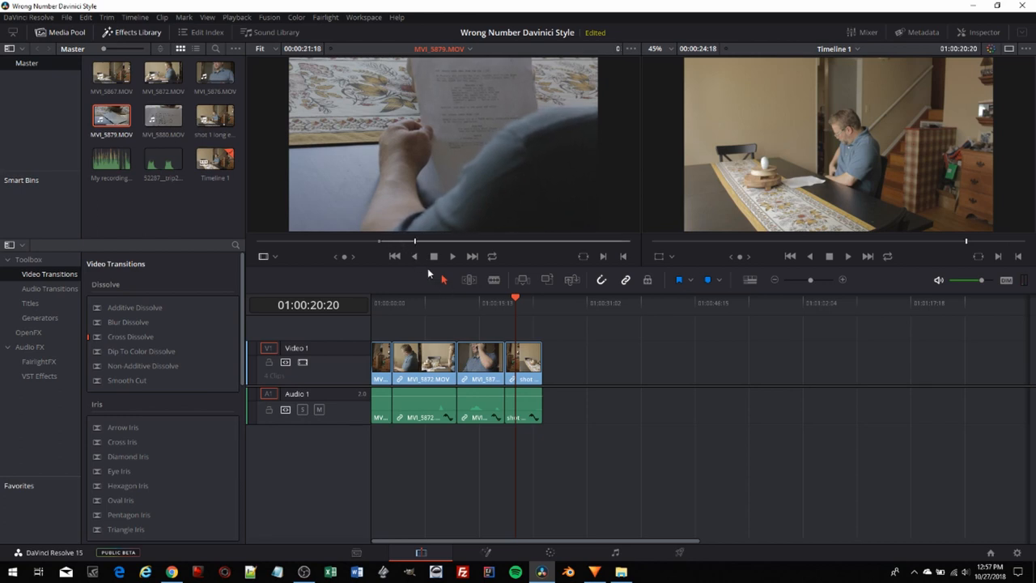
mouse_move(421, 327)
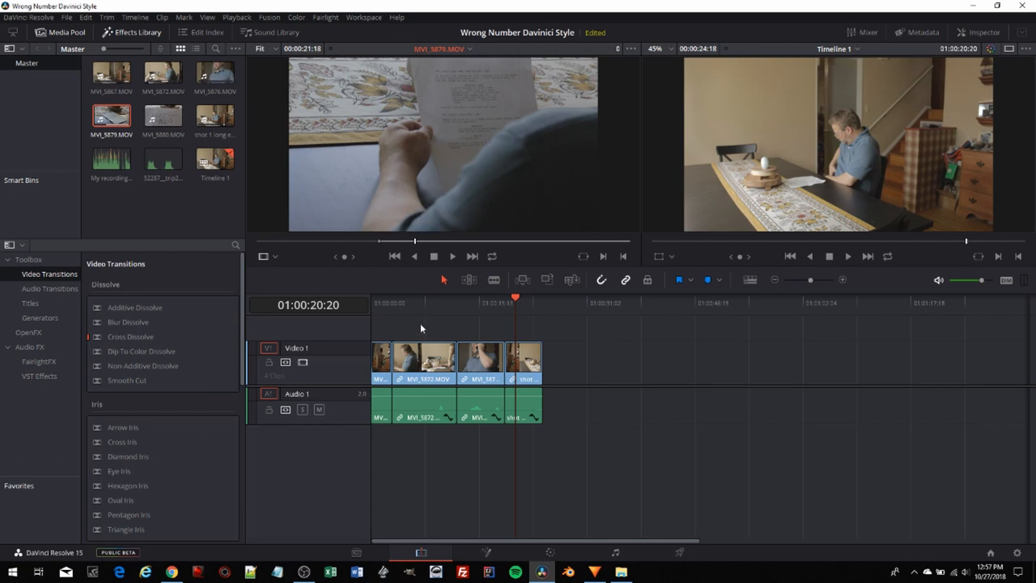
left_click_drag(421, 327, 570, 429)
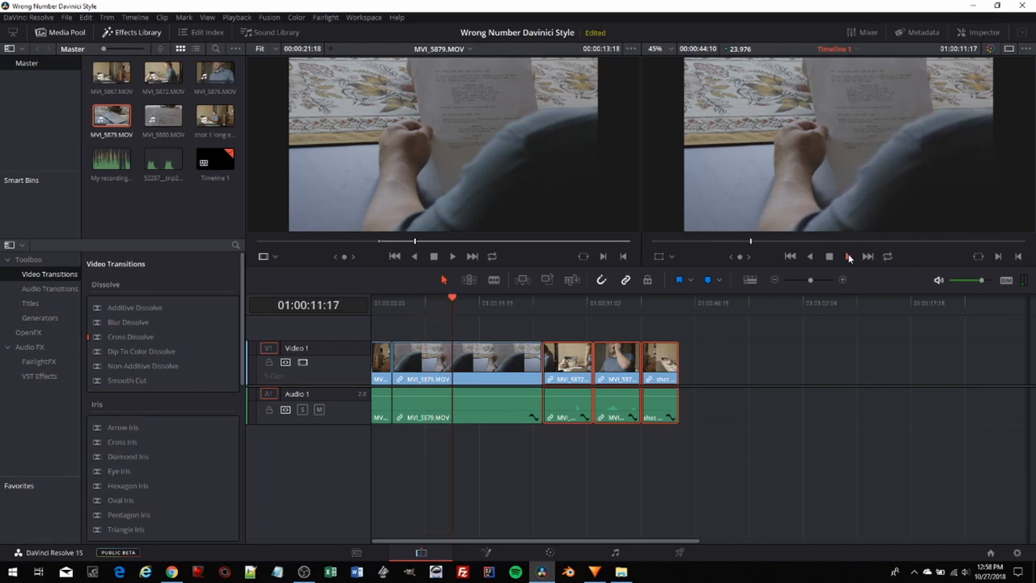
left_click(848, 256)
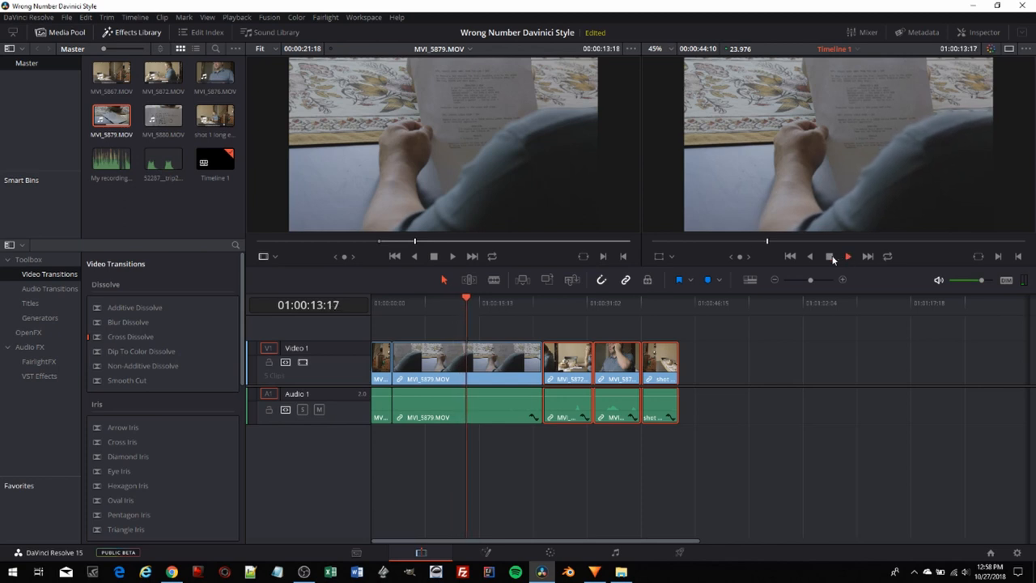
- Review the new opening, then load MVI_5880.MOV as the script-page POV insert source
left_click(848, 256)
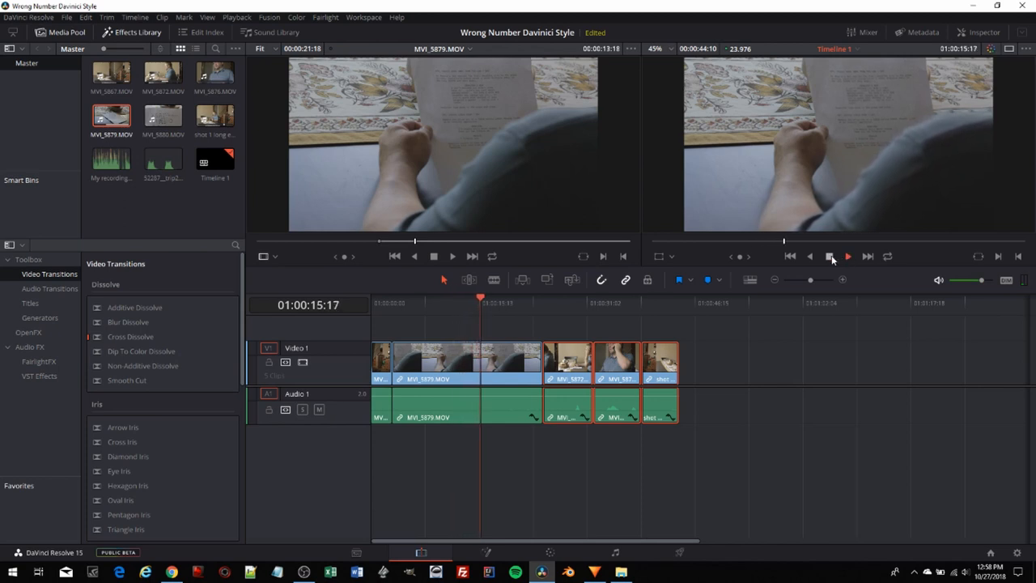
left_click(829, 256)
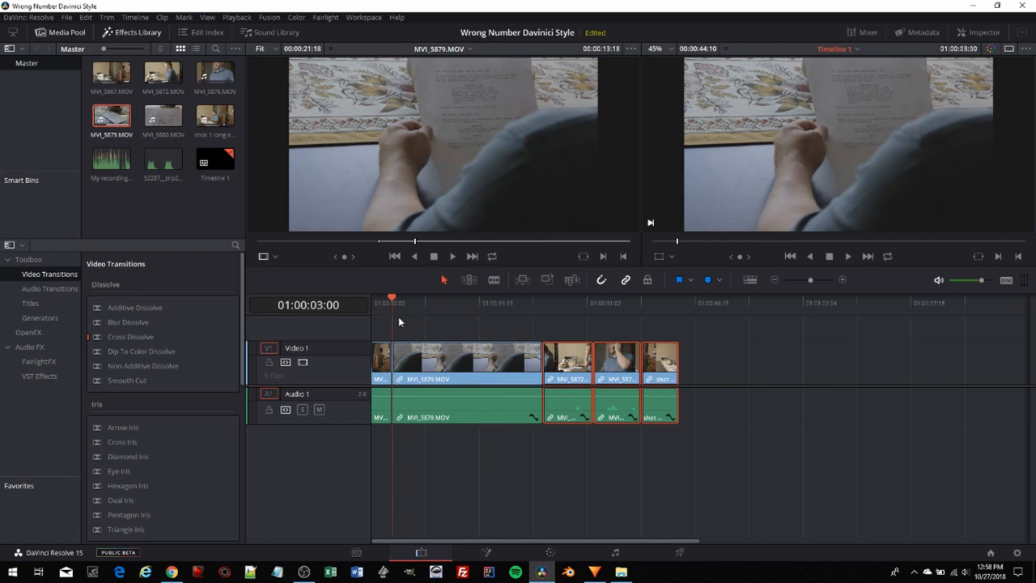
left_click(162, 116)
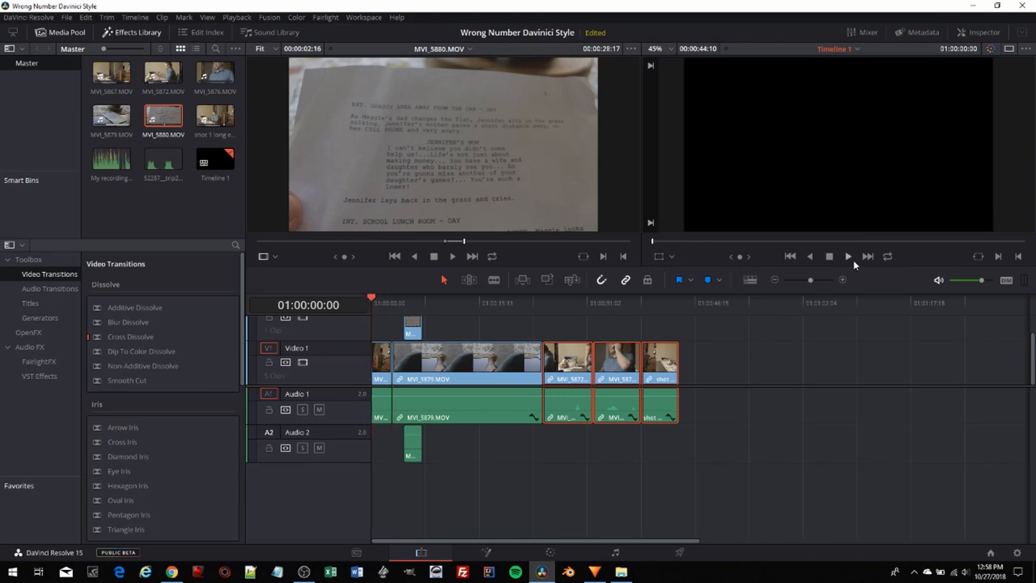
- Position the Video 2 insert over the opening, shorten the MVI_5879 close-up and review playback
left_click(848, 256)
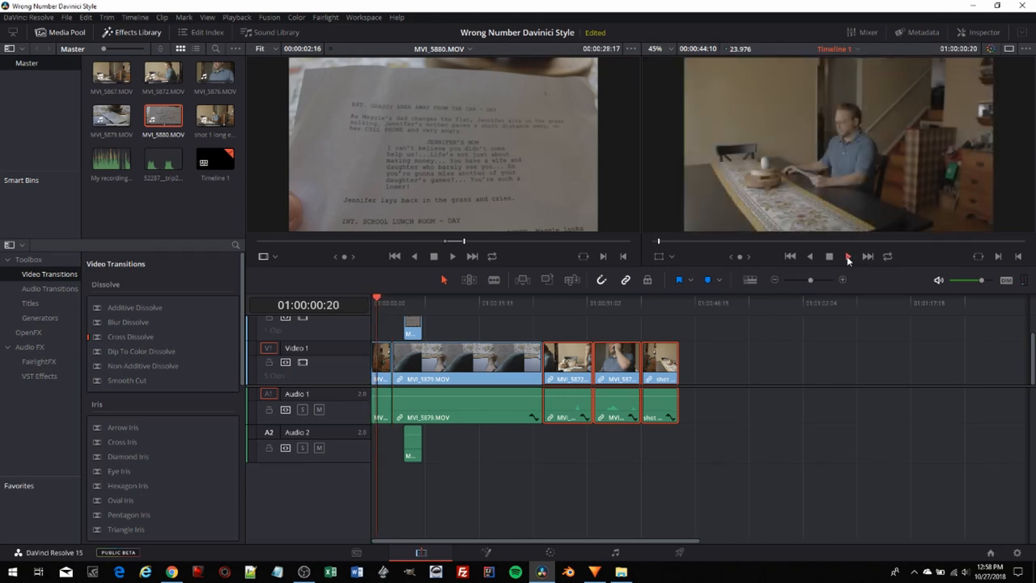
left_click(848, 255)
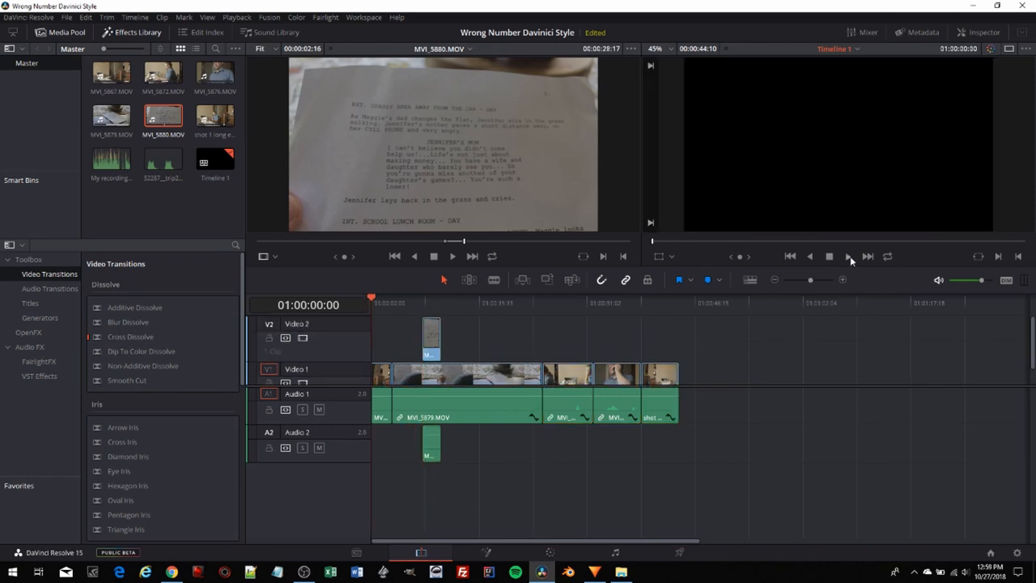
left_click(849, 256)
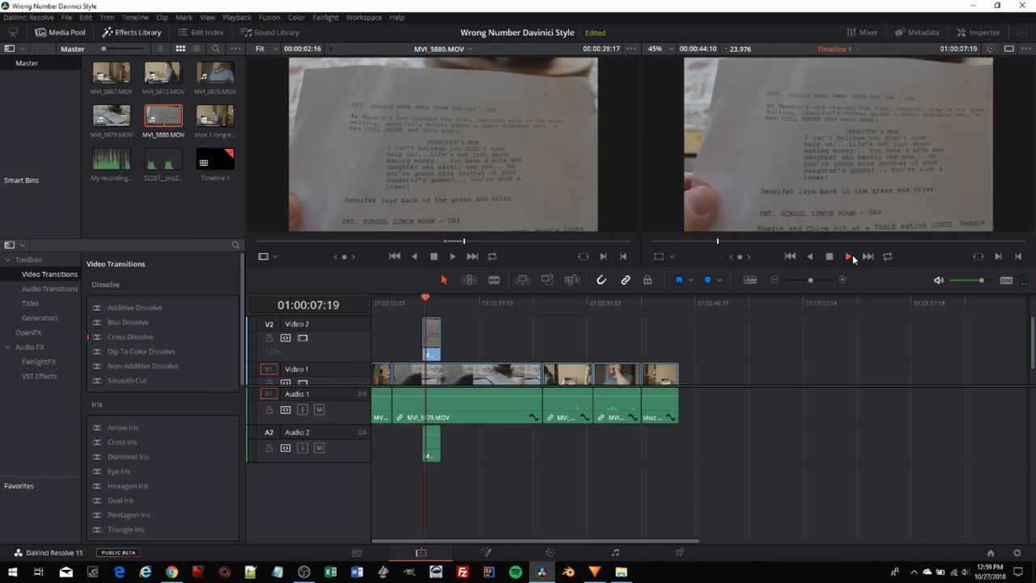
left_click(848, 256)
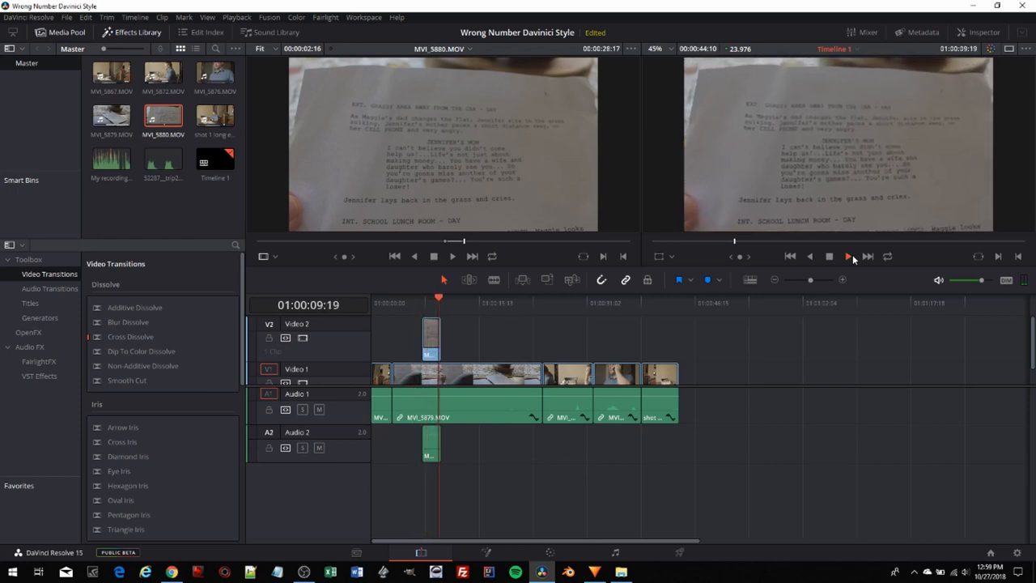
left_click(848, 255)
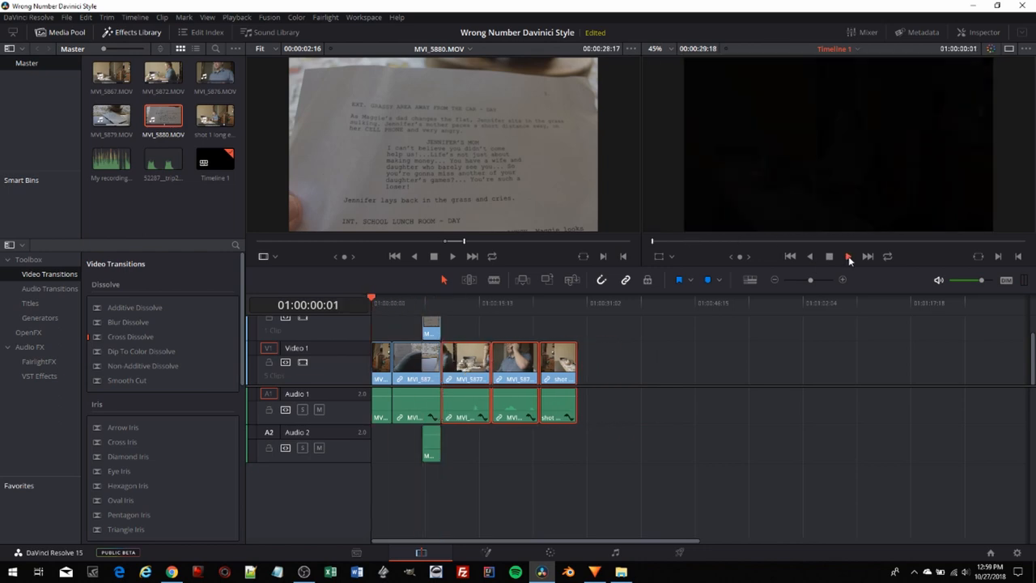
- Refine the Video 1 opening clip lengths with Trim Edit mode and review into the dinner scene
left_click(848, 255)
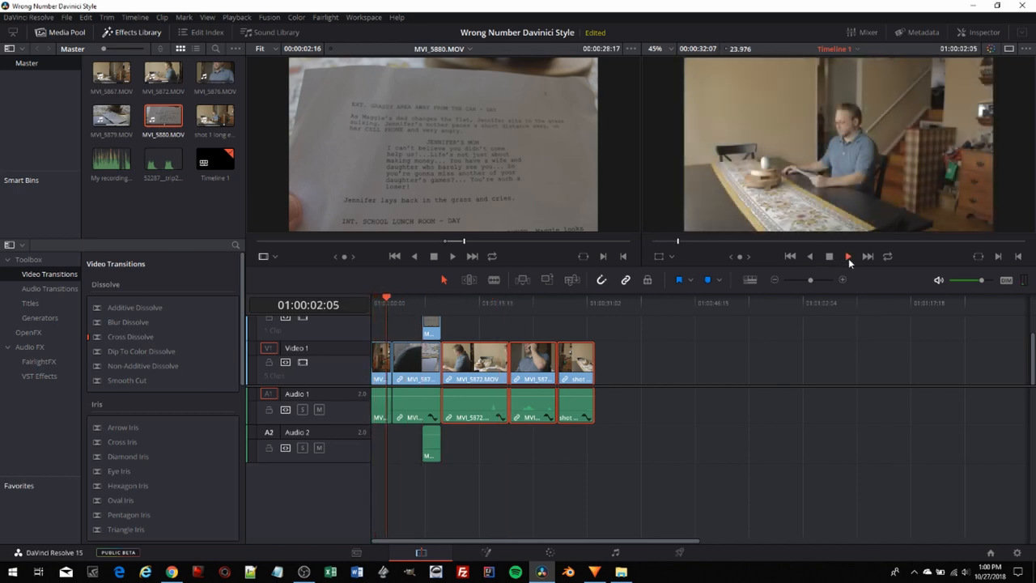
left_click(848, 256)
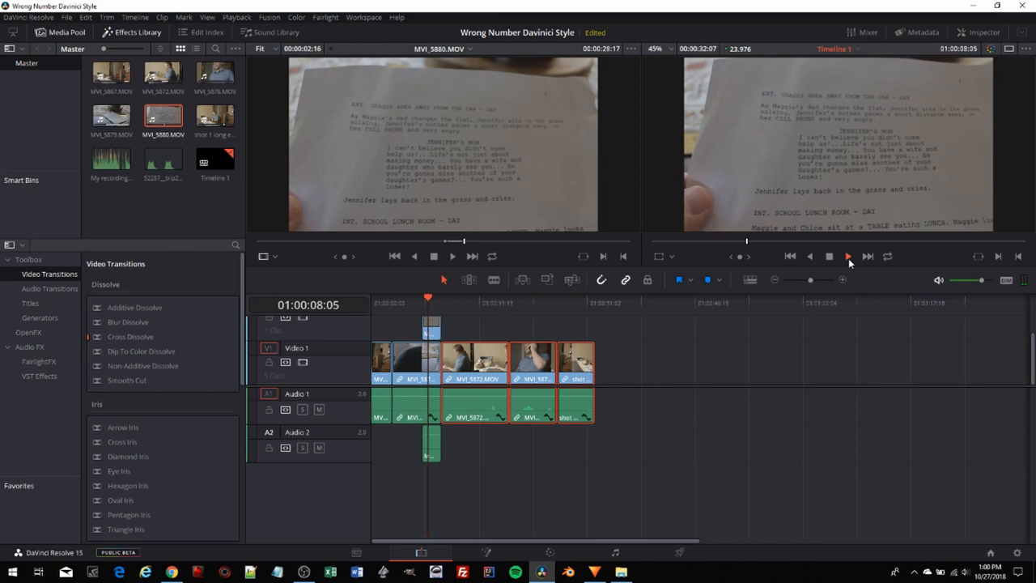
left_click(848, 256)
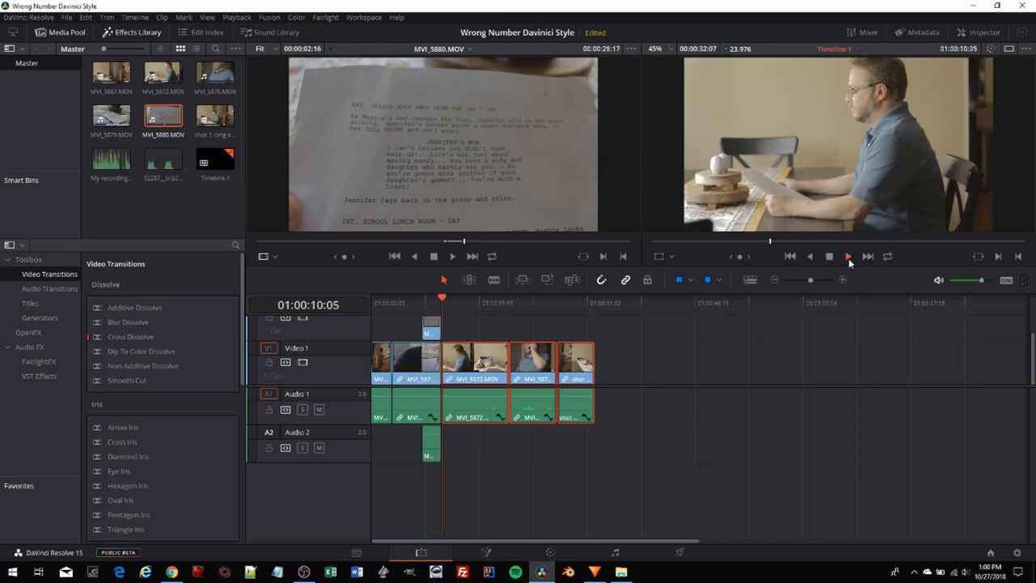
left_click(848, 256)
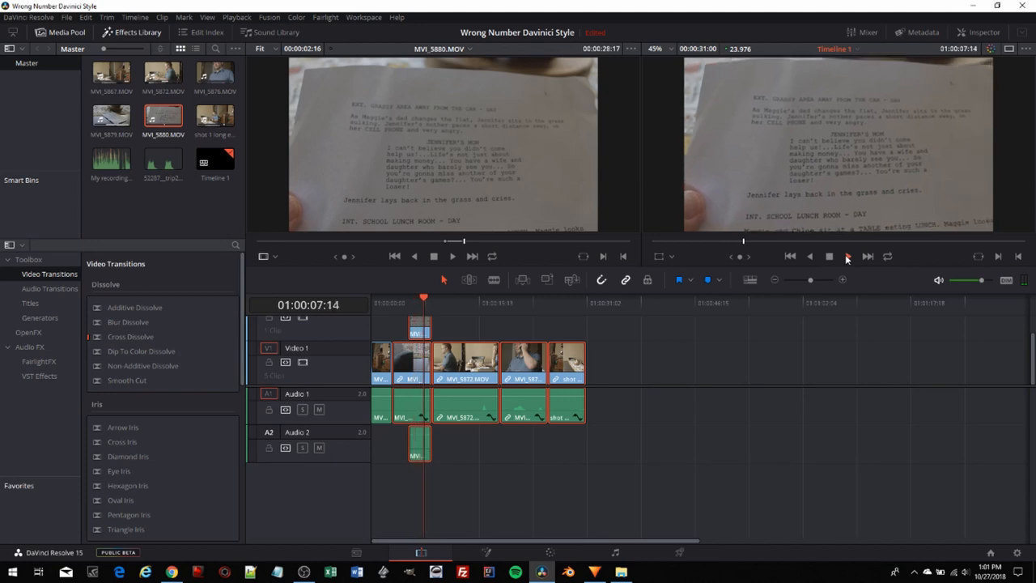
- Play the refined edit, park near the end and load MVI_5879.MOV in the source viewer
left_click(848, 256)
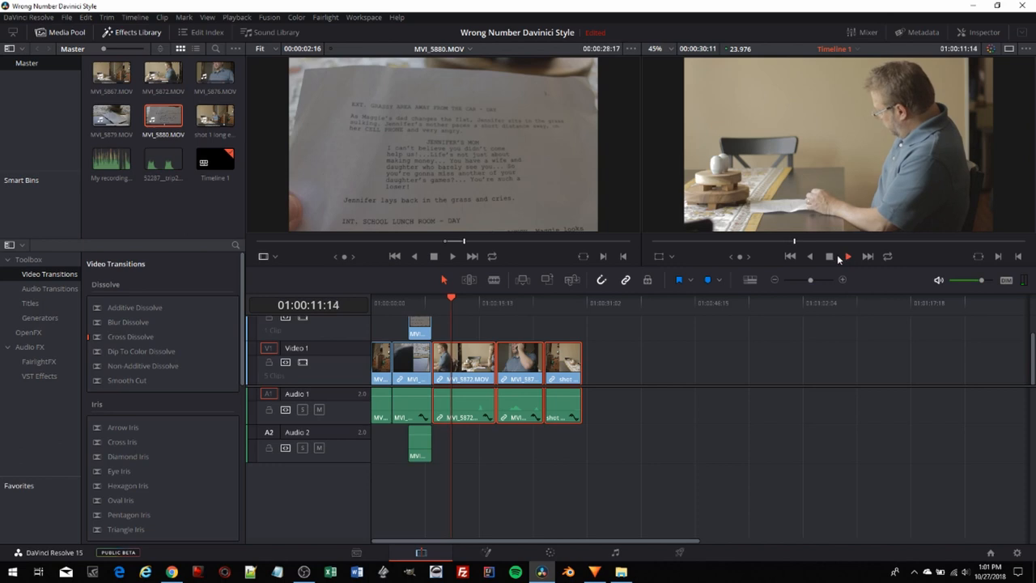
left_click(848, 255)
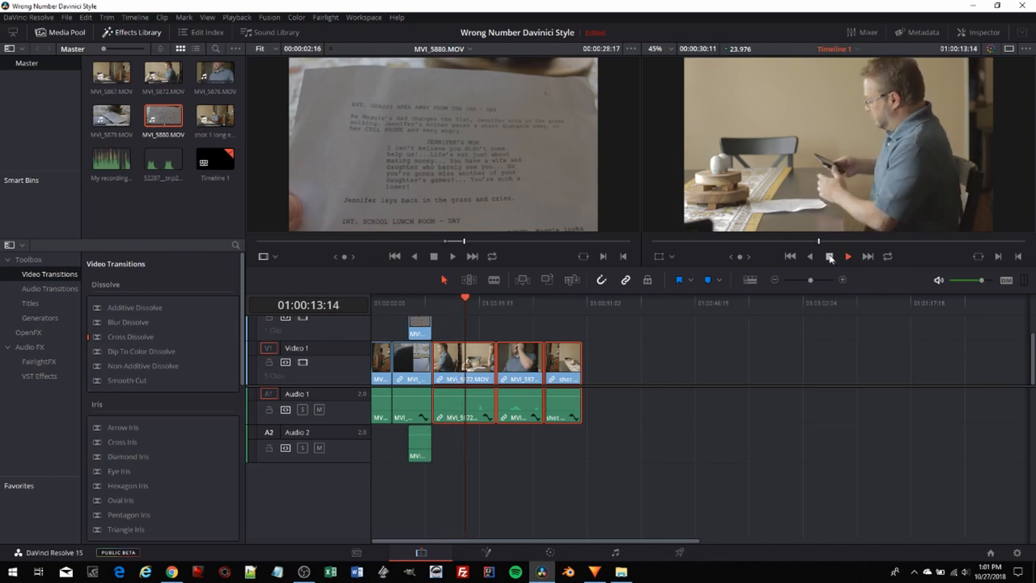
left_click(829, 256)
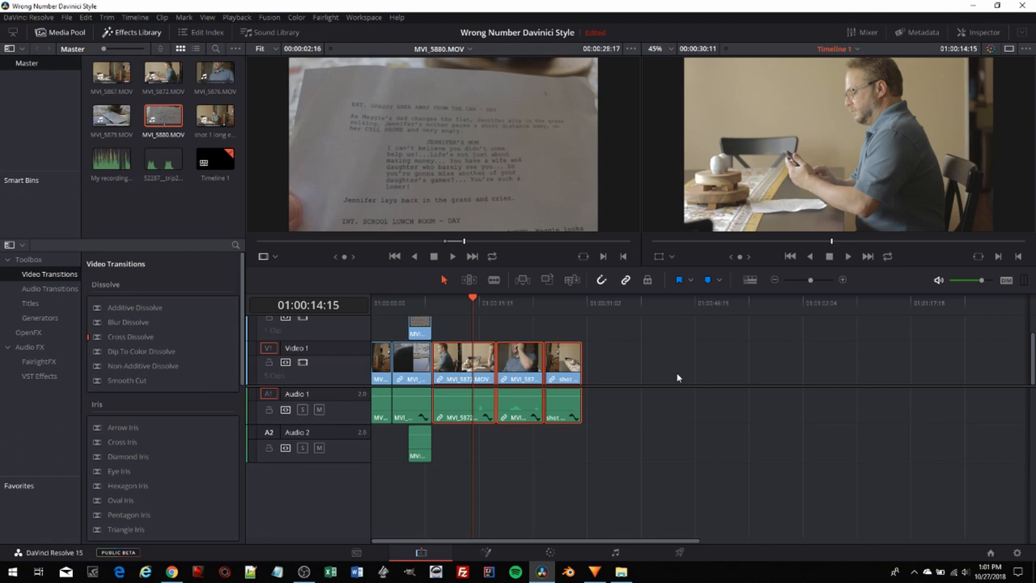
mouse_move(673, 378)
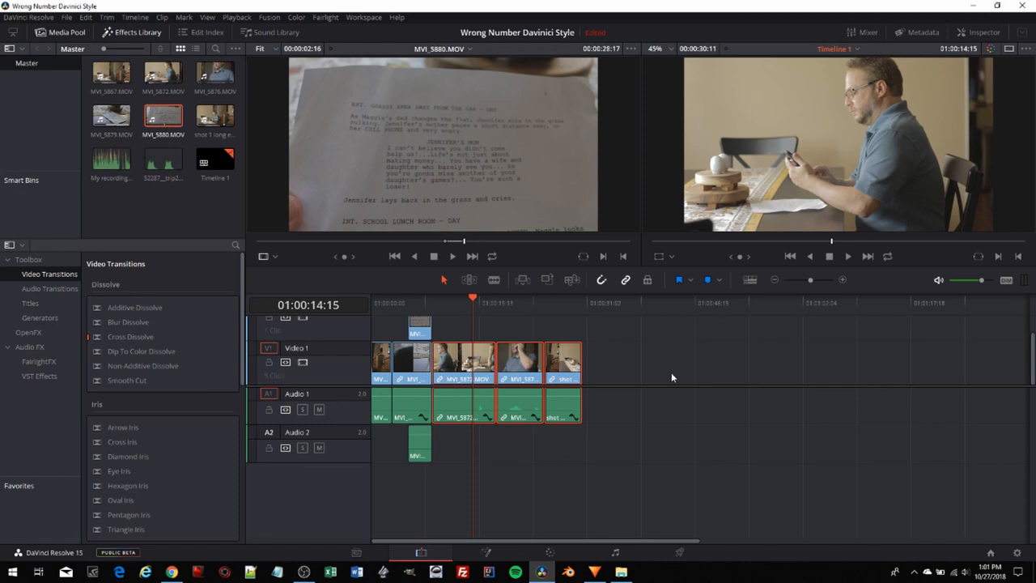
mouse_move(670, 377)
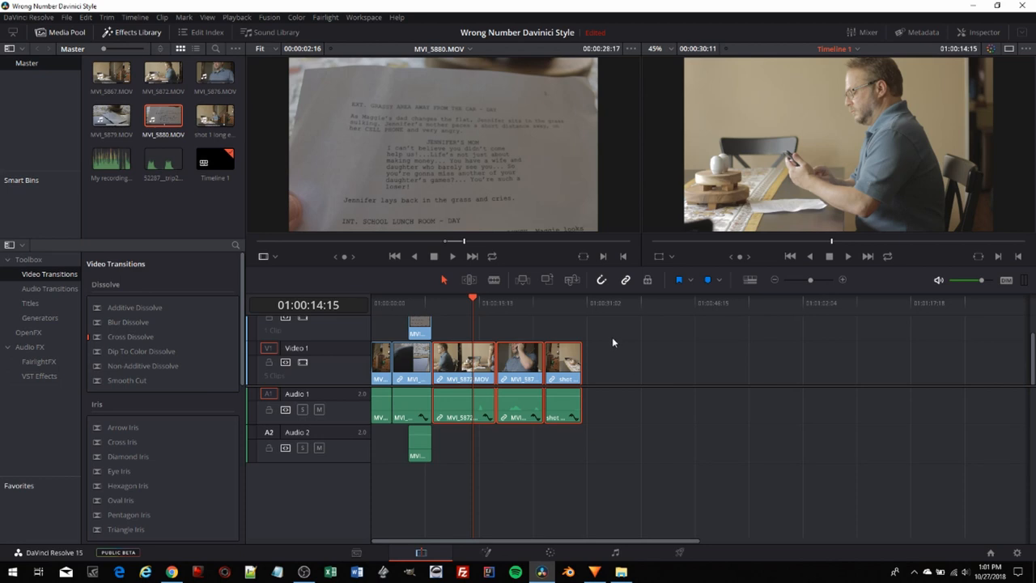
left_click(581, 302)
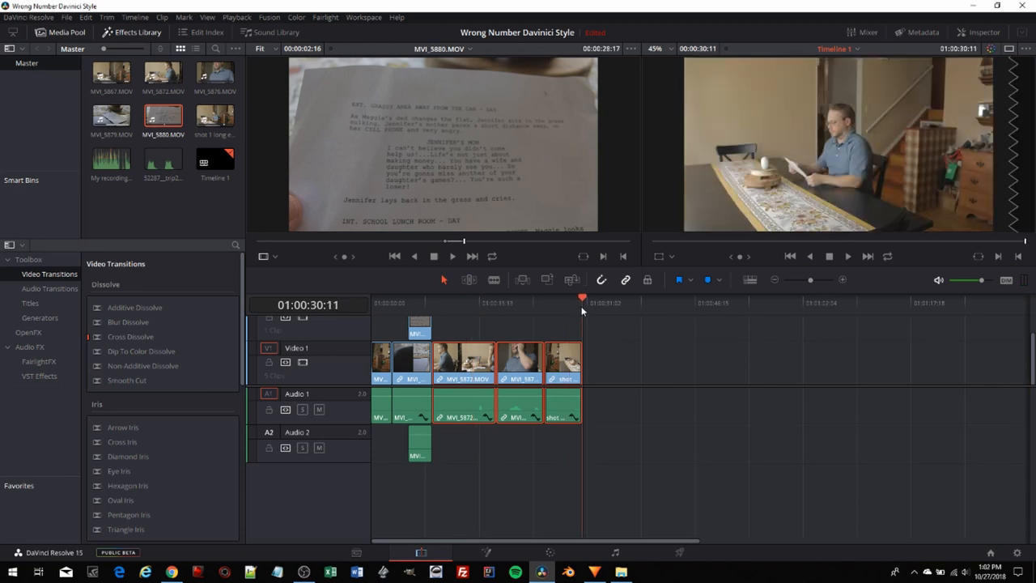
left_click(110, 115)
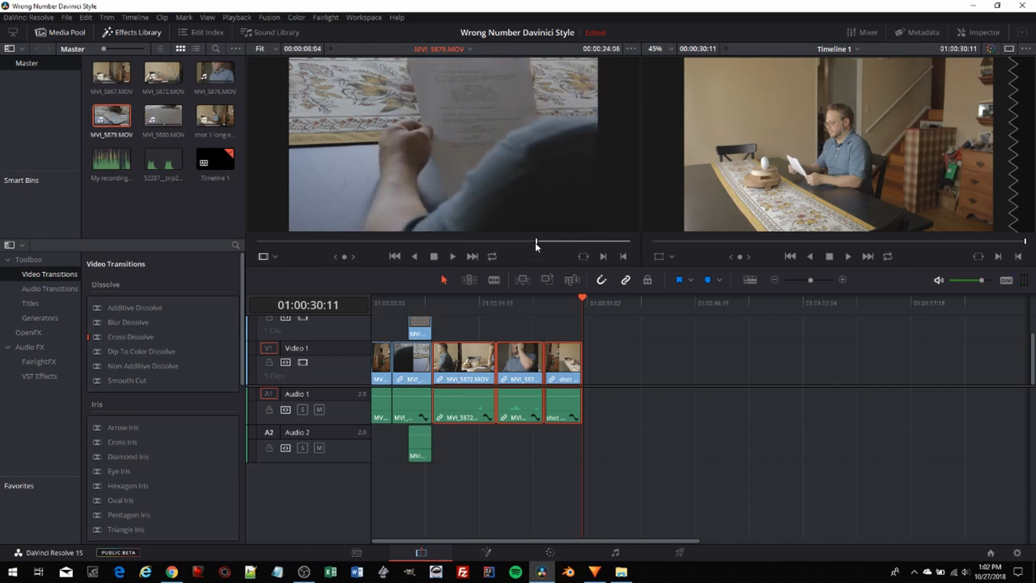
- Append the hands-and-script shot to the end of Video 1 as the ending clip and review it
left_click_drag(535, 242, 551, 241)
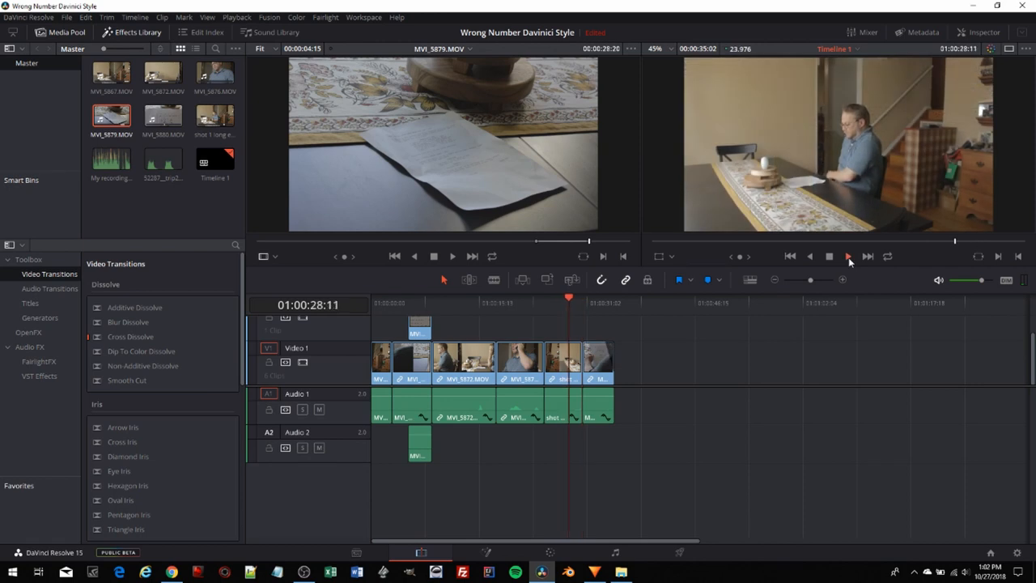
left_click(848, 256)
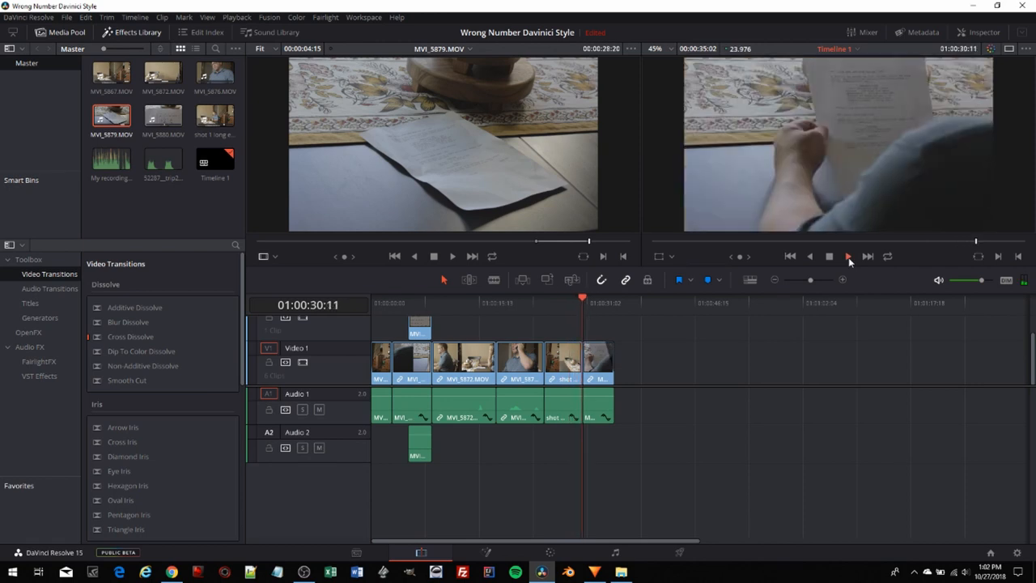
left_click(849, 256)
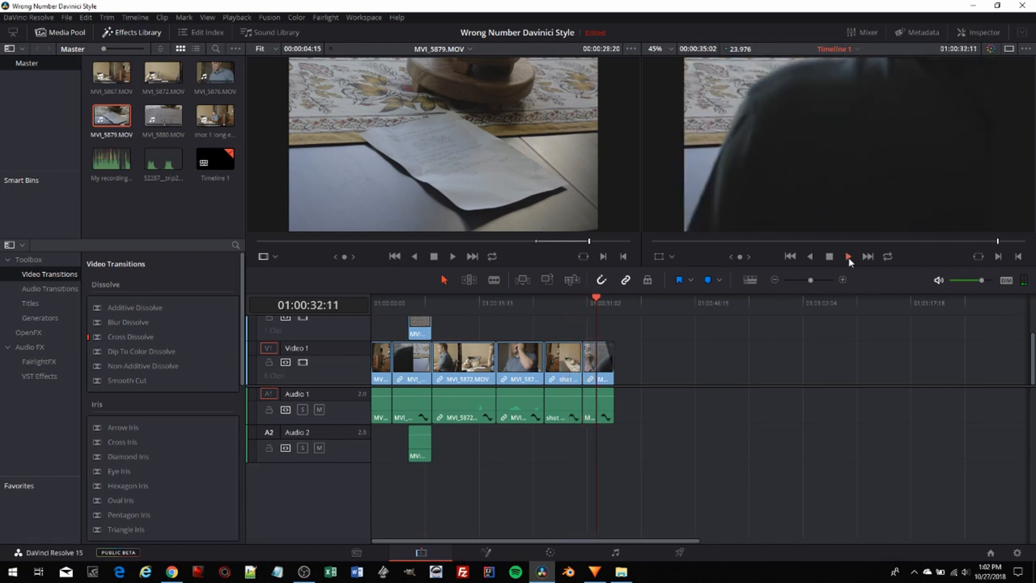
left_click(848, 256)
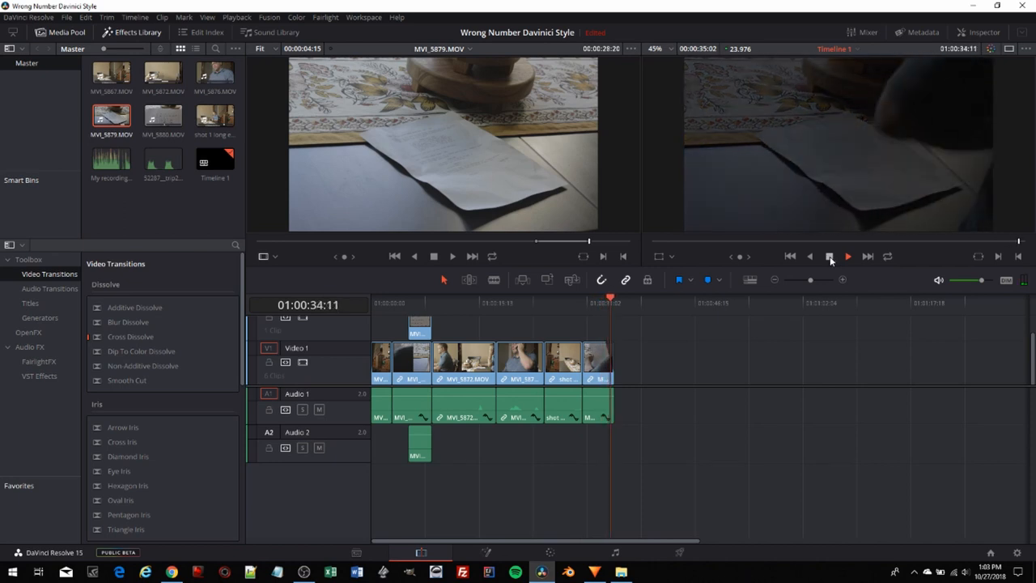
left_click(611, 356)
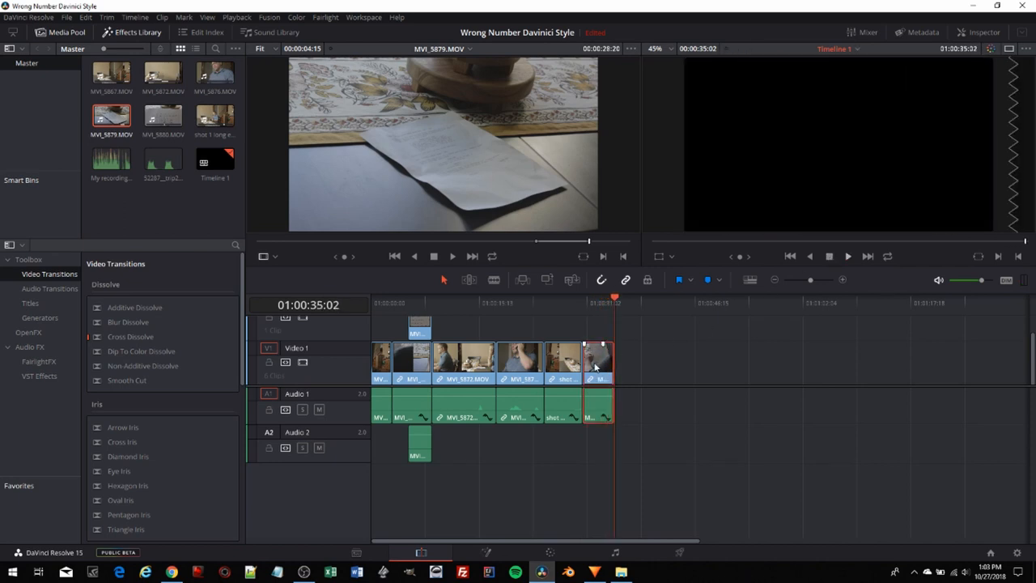
left_click(597, 362)
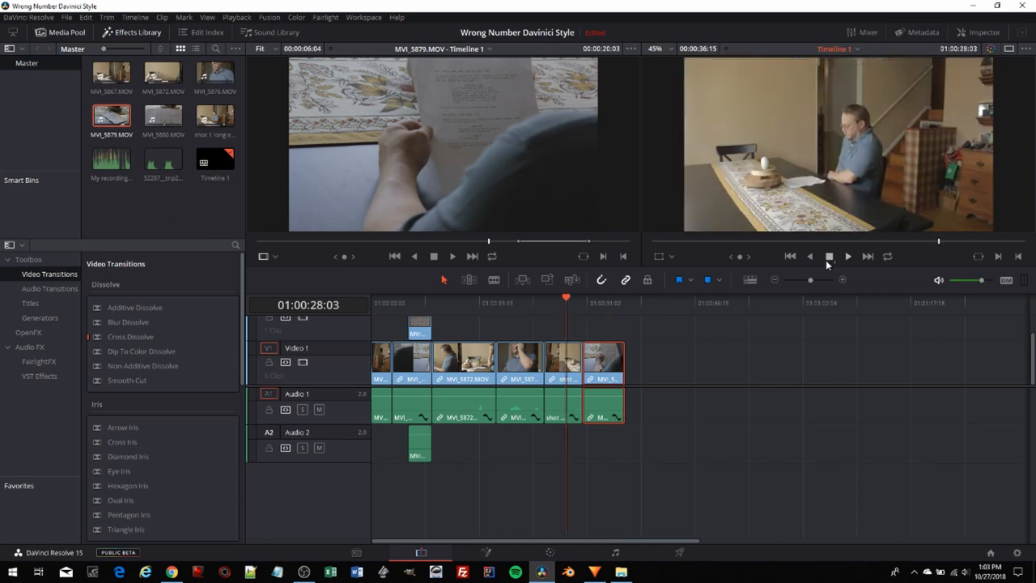
- Extend the last dinner-table clip's out point and re-butt the ending clip against it, then review
left_click(847, 256)
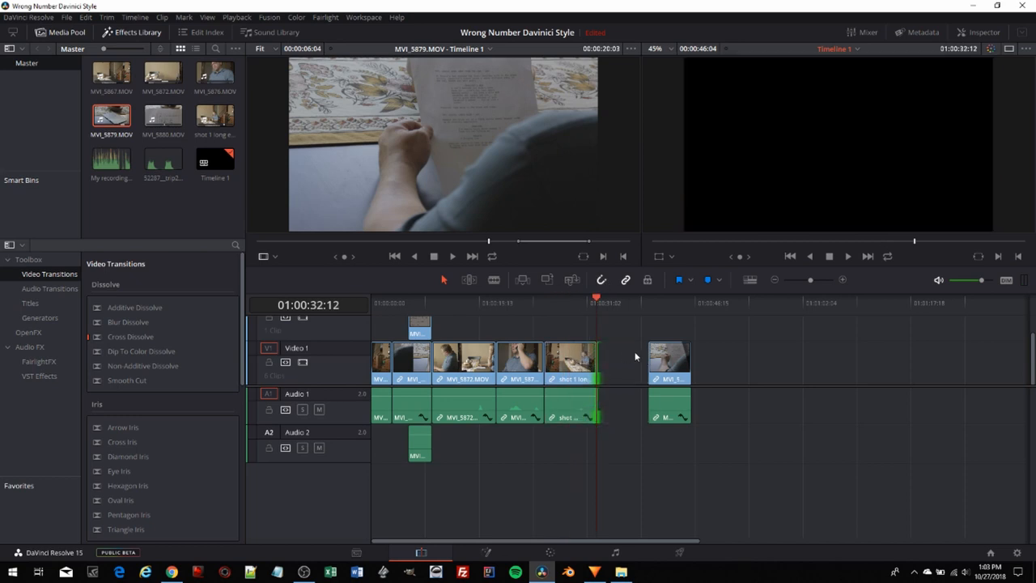
left_click(666, 362)
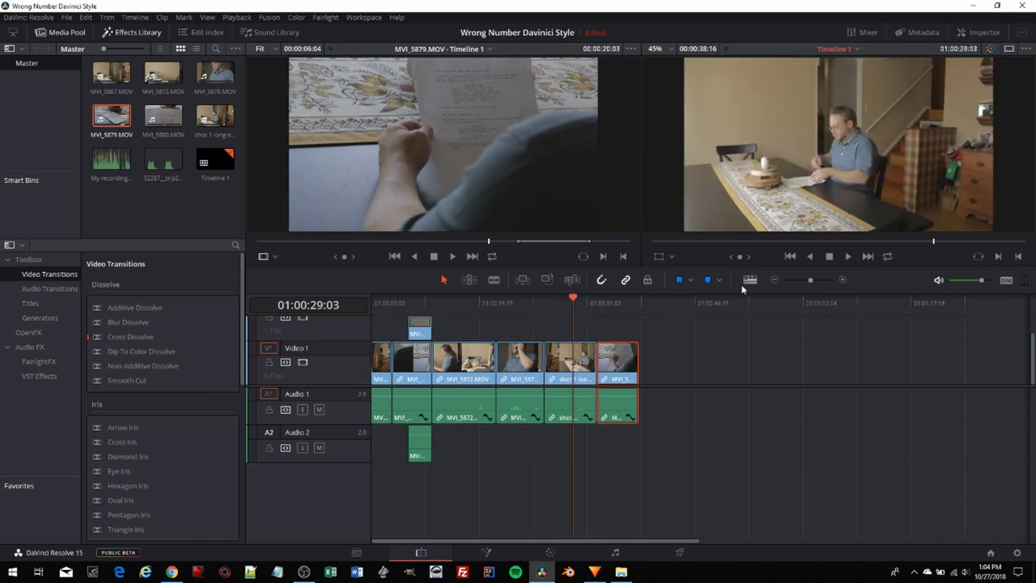
left_click(848, 256)
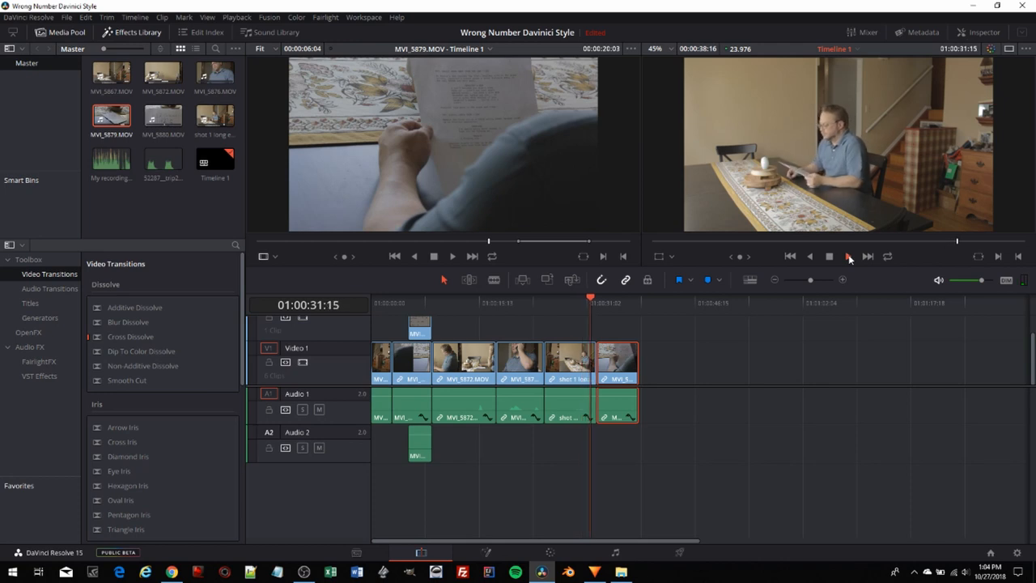
left_click(848, 256)
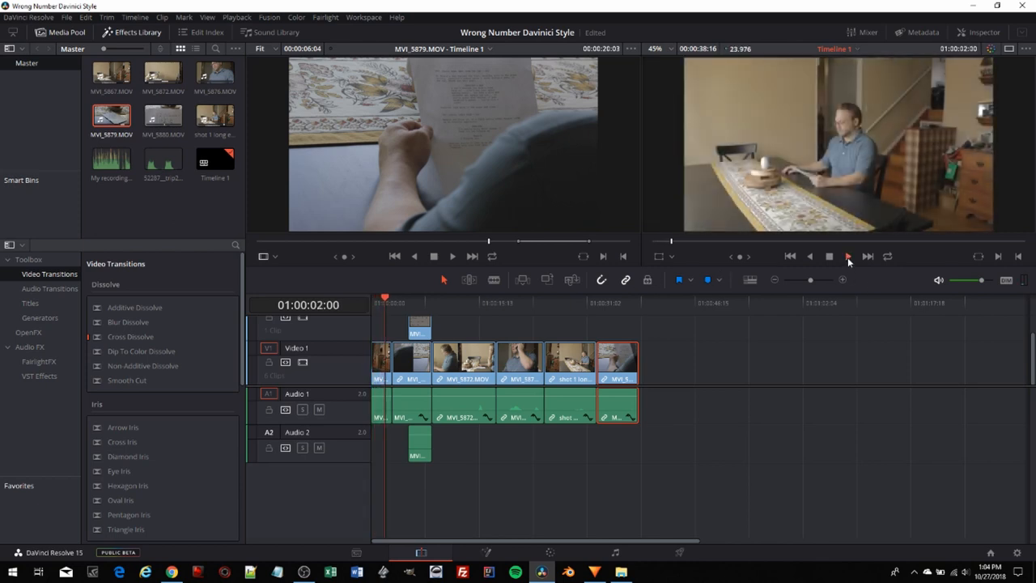
left_click(848, 256)
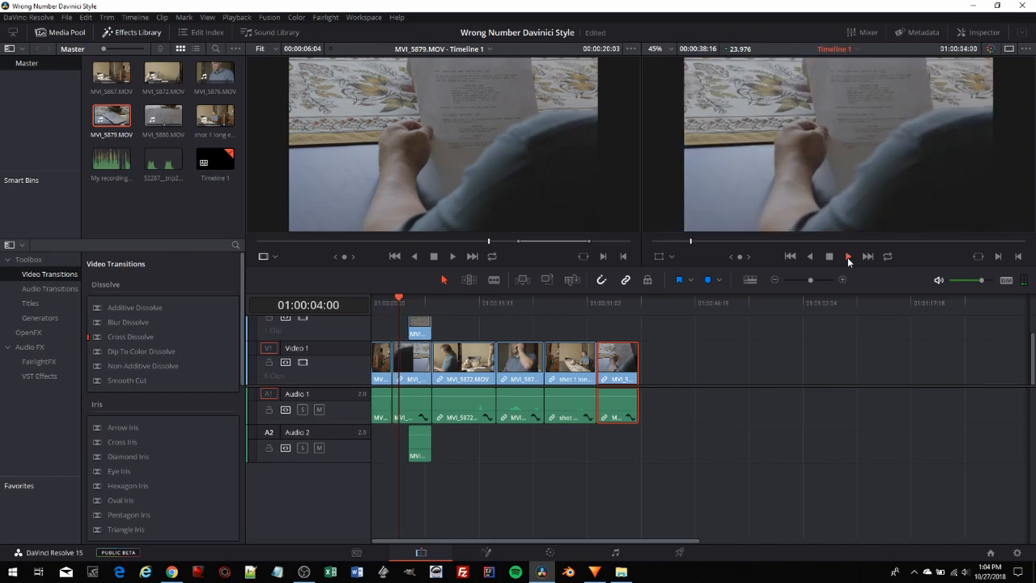
left_click(848, 256)
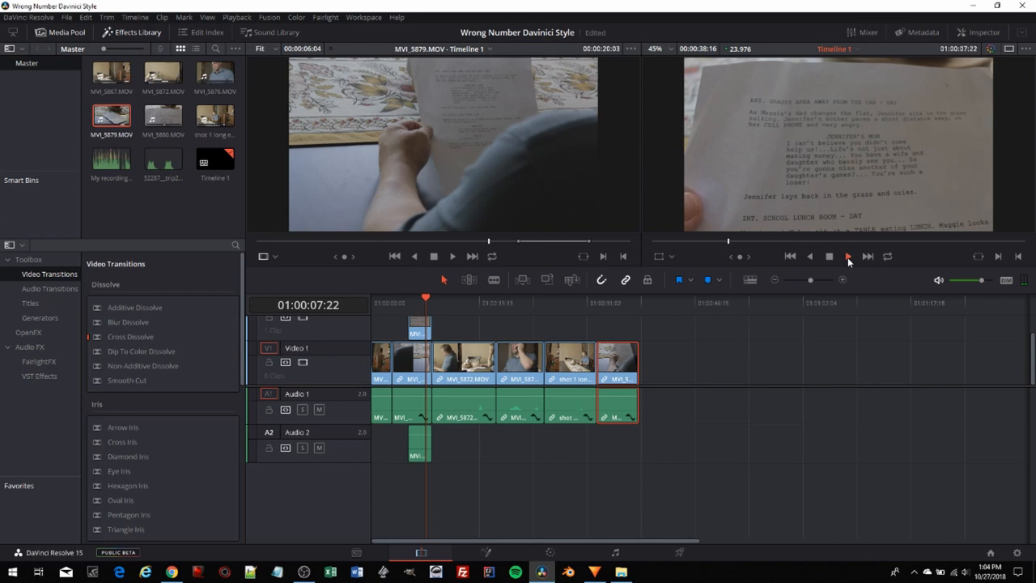
left_click(848, 256)
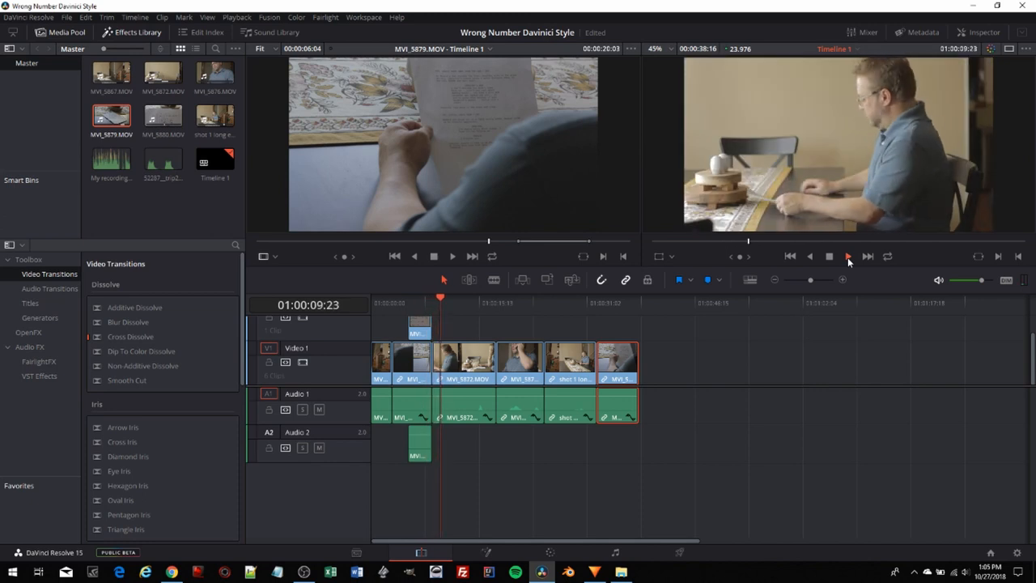
left_click(848, 255)
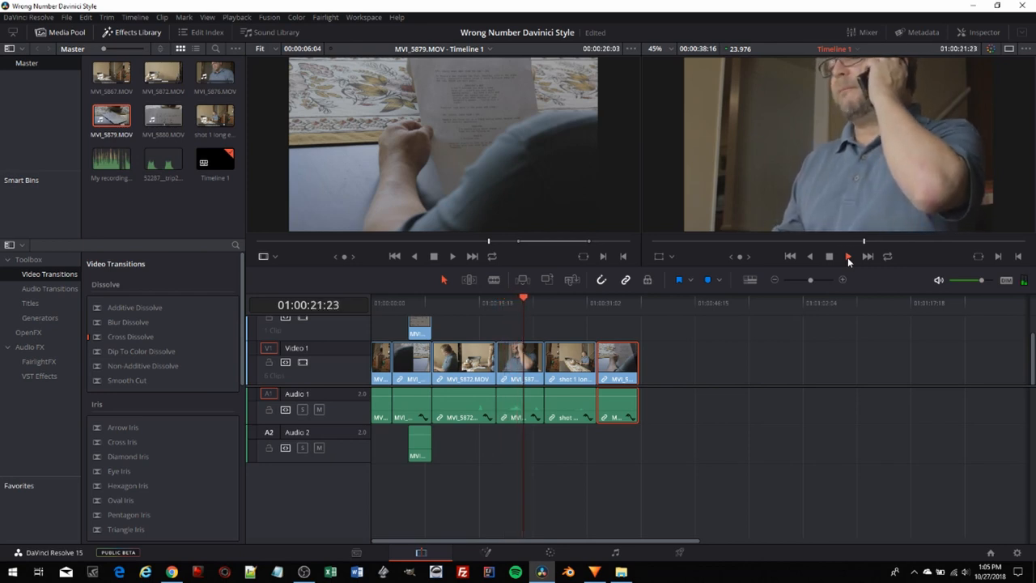
left_click(848, 255)
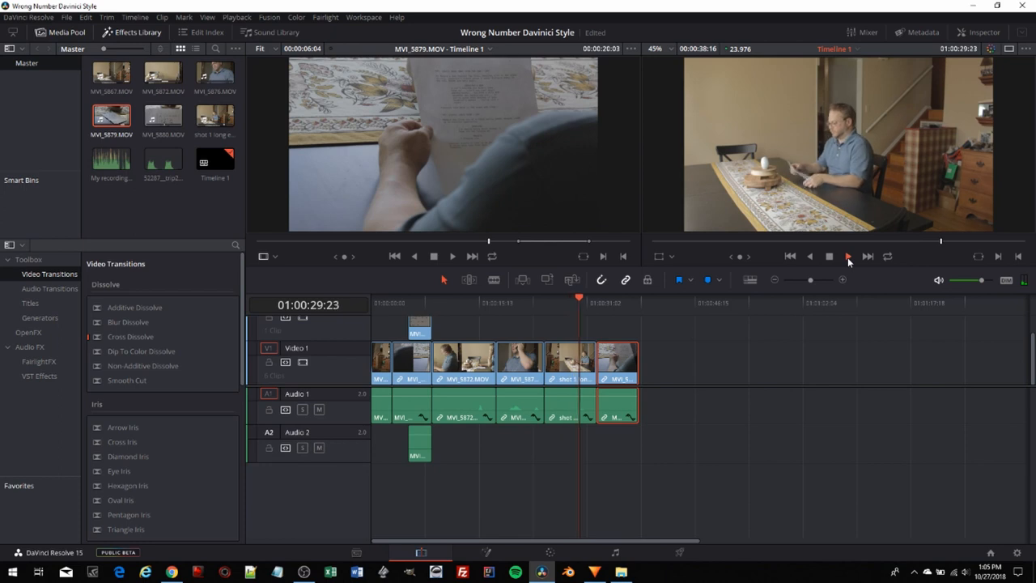
left_click(848, 255)
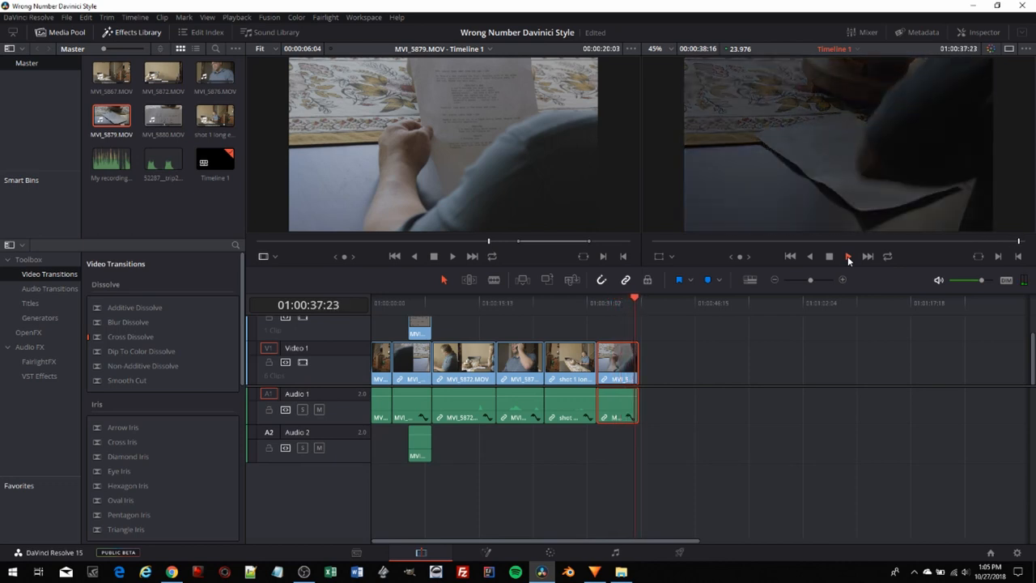
left_click(829, 256)
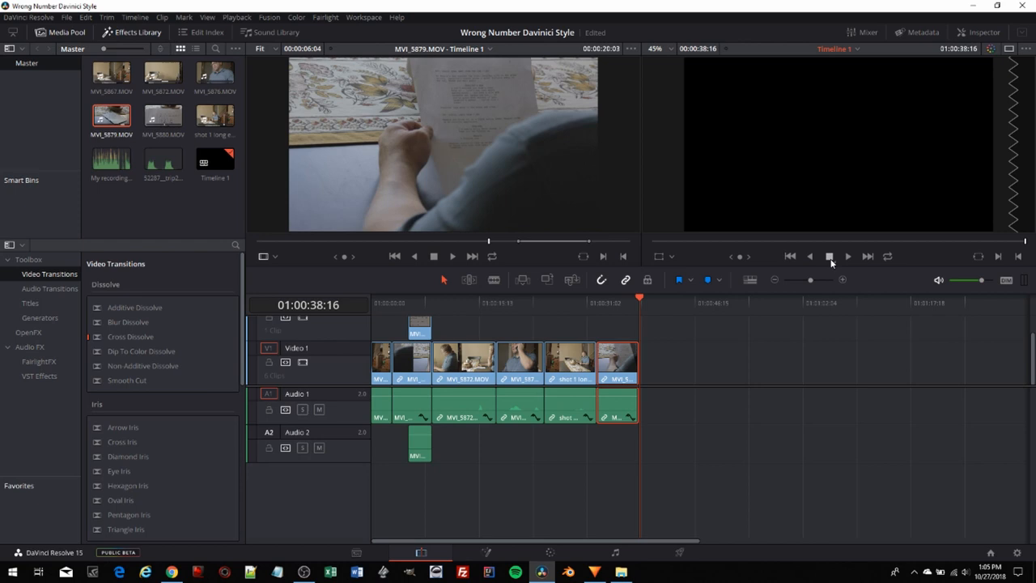